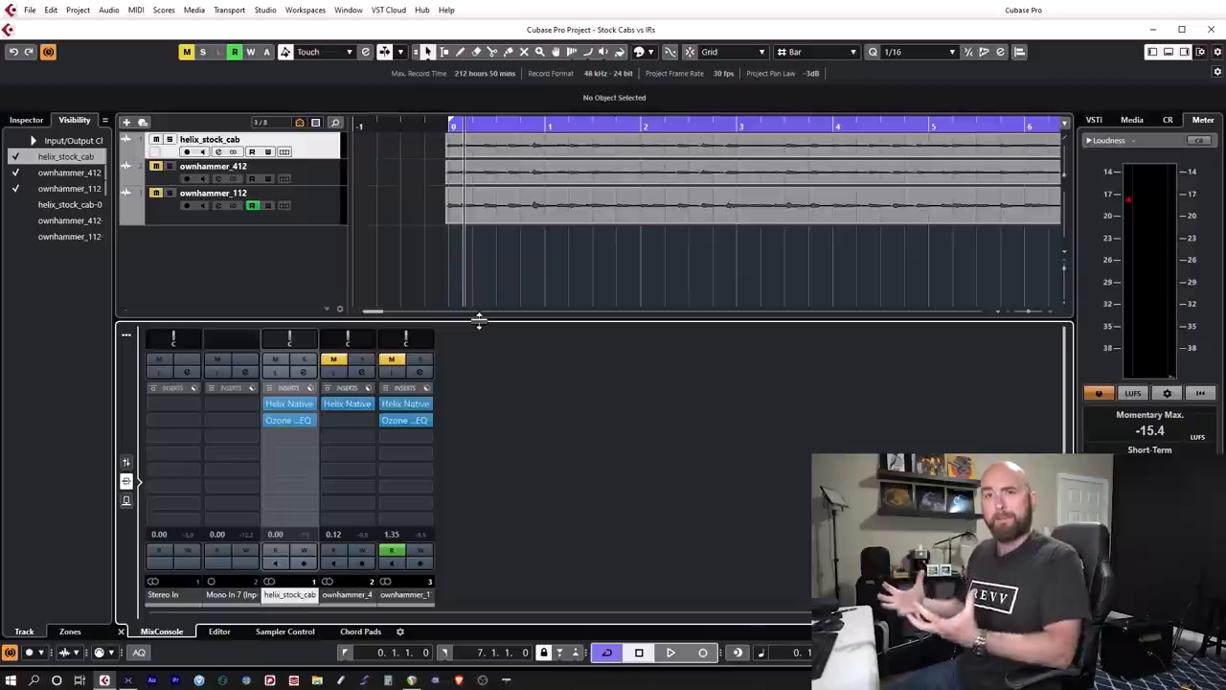
mouse_move(441, 258)
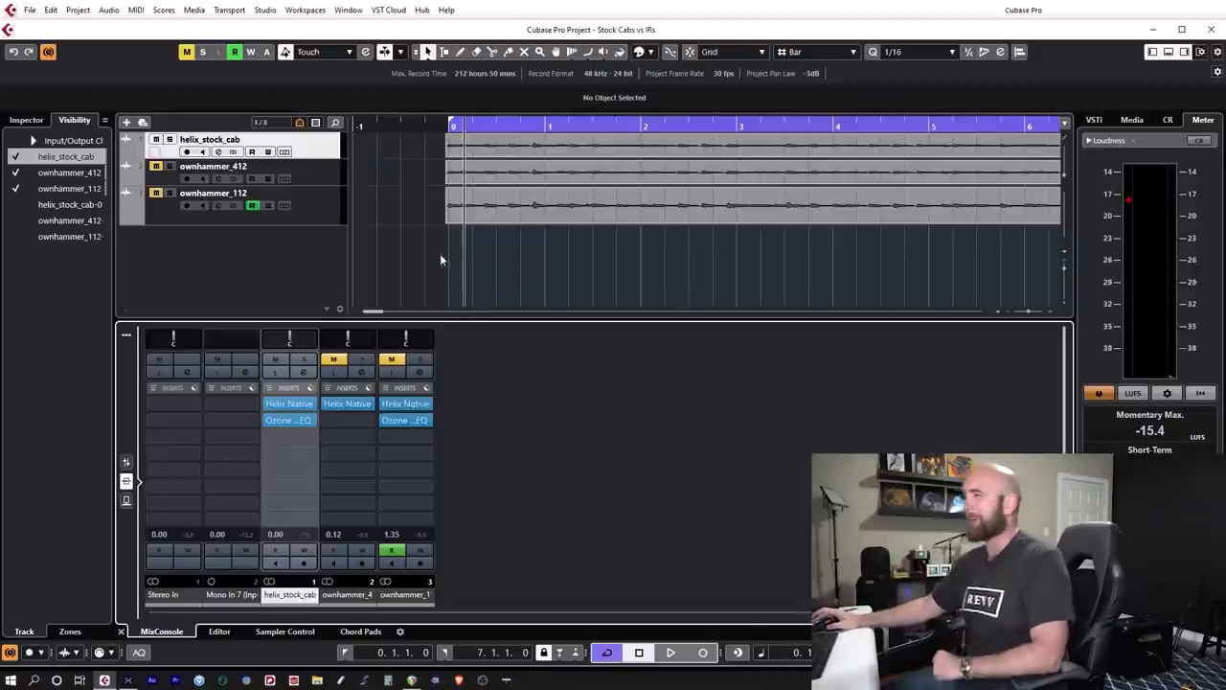
mouse_move(559, 232)
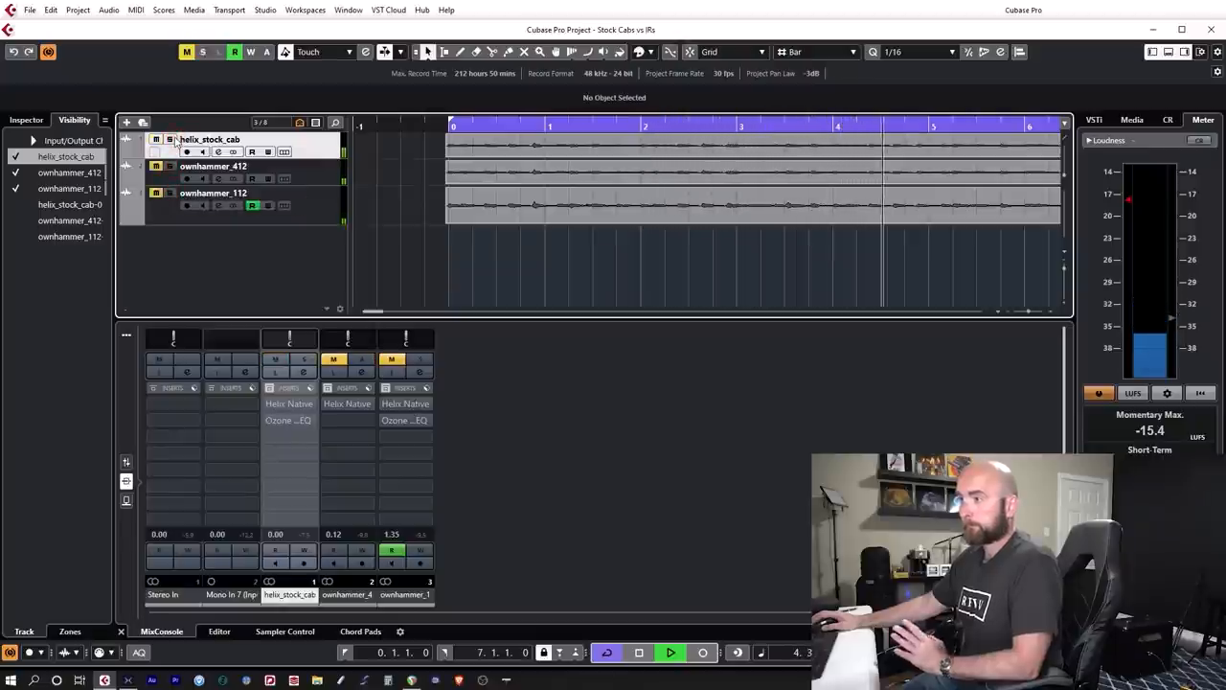
Stop playback and briefly open, then close, another track's Helix Native editor.
left_click(640, 653)
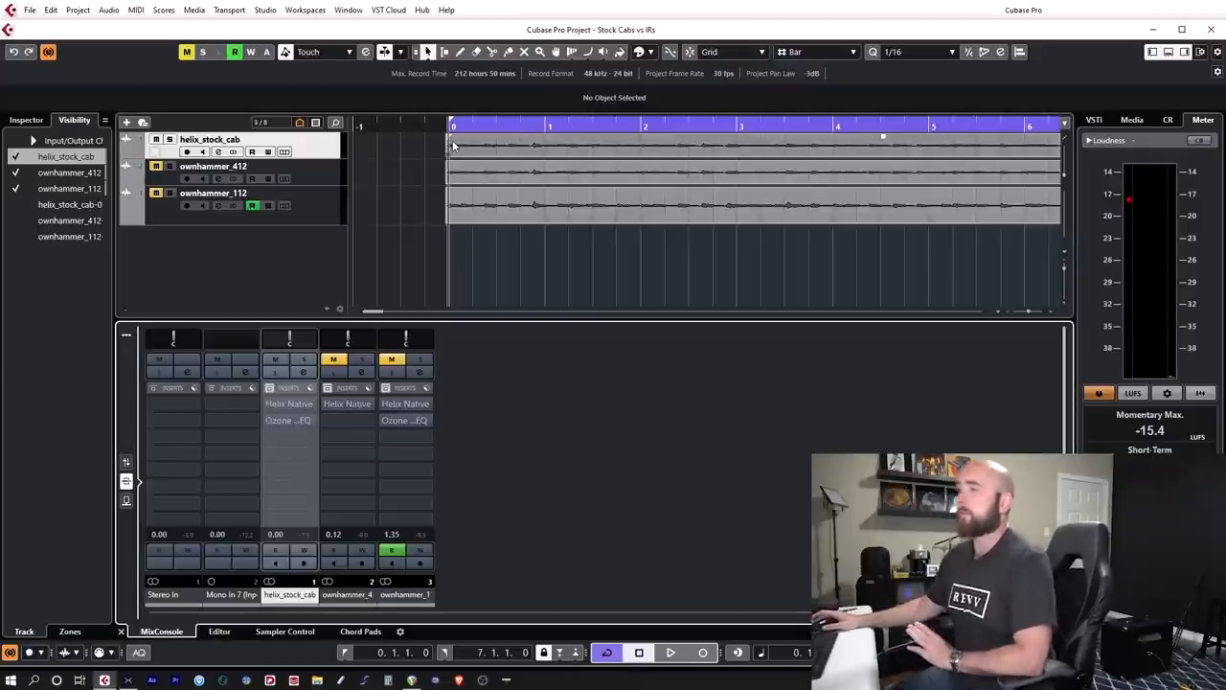
left_click(288, 404)
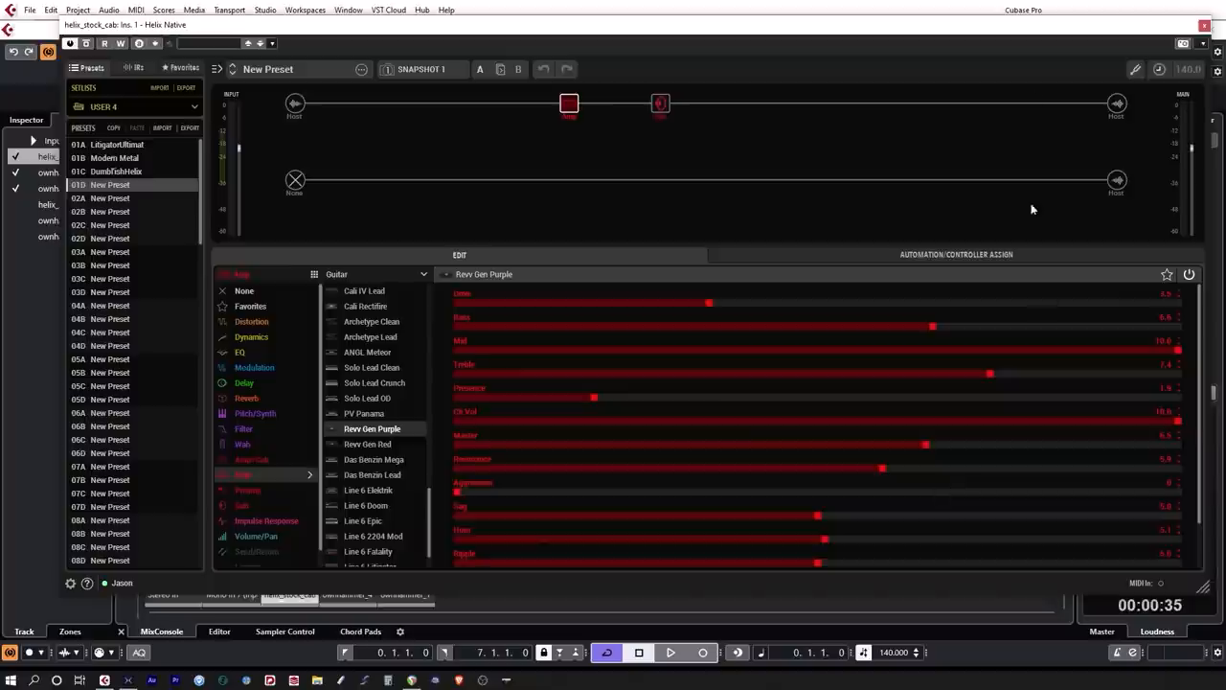
mouse_move(393, 323)
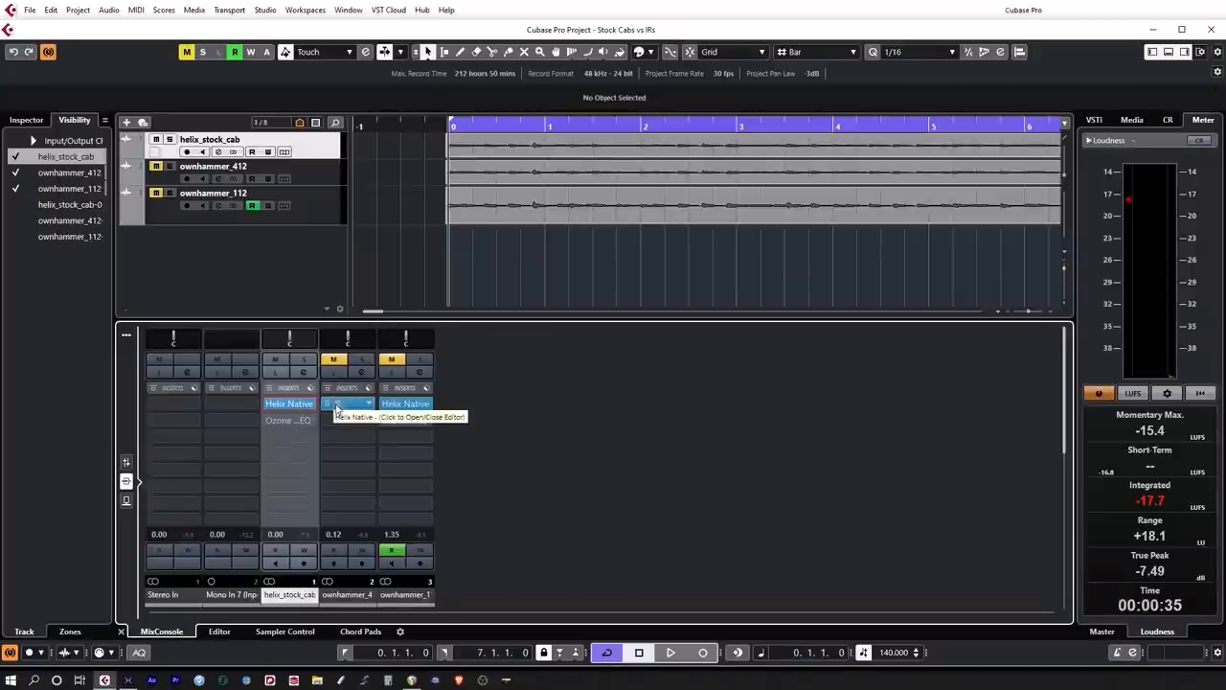
left_click(338, 403)
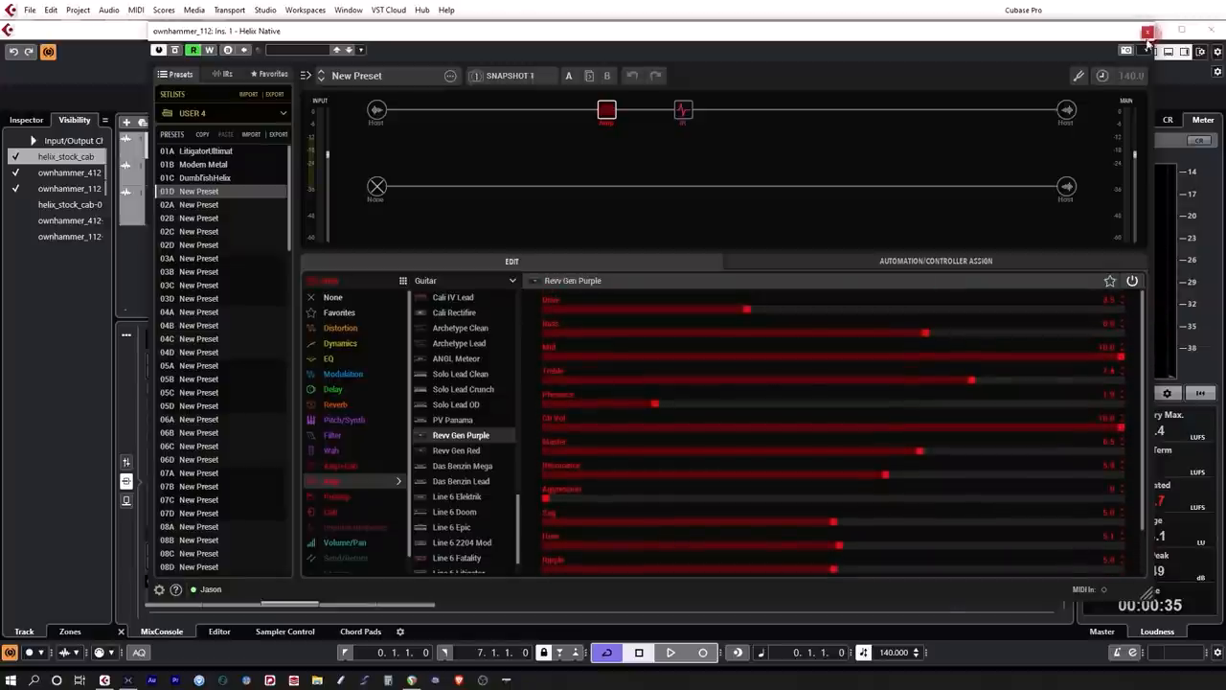
left_click(1148, 30)
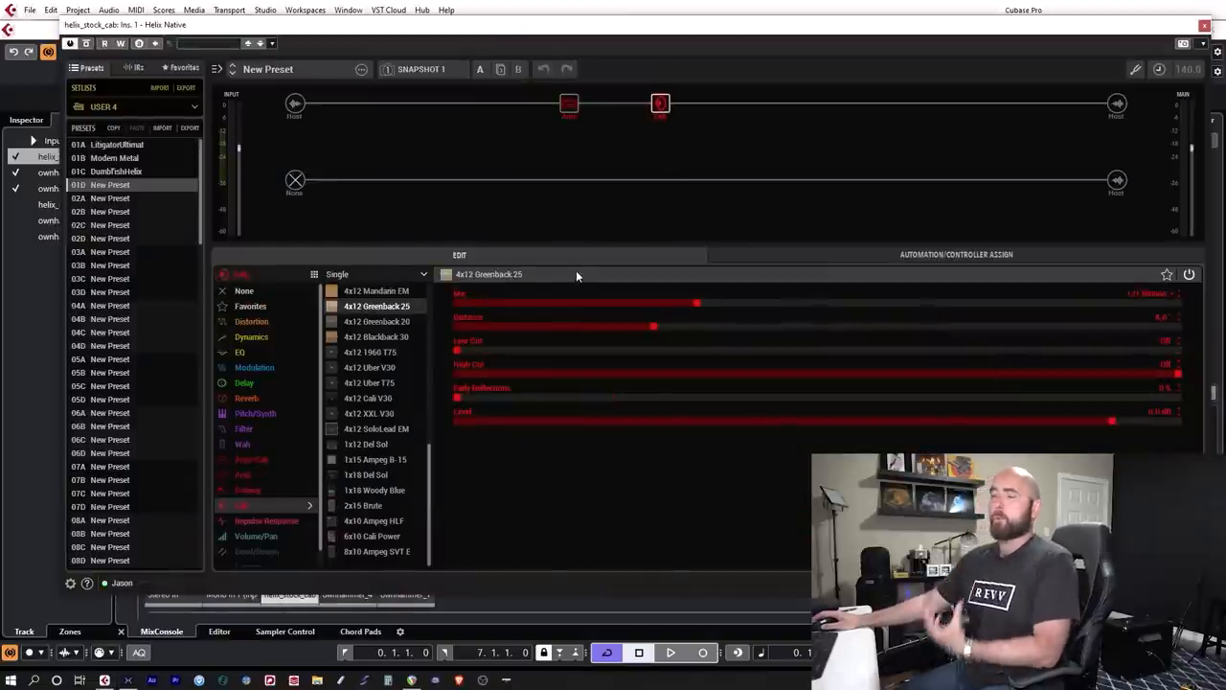
mouse_move(937, 327)
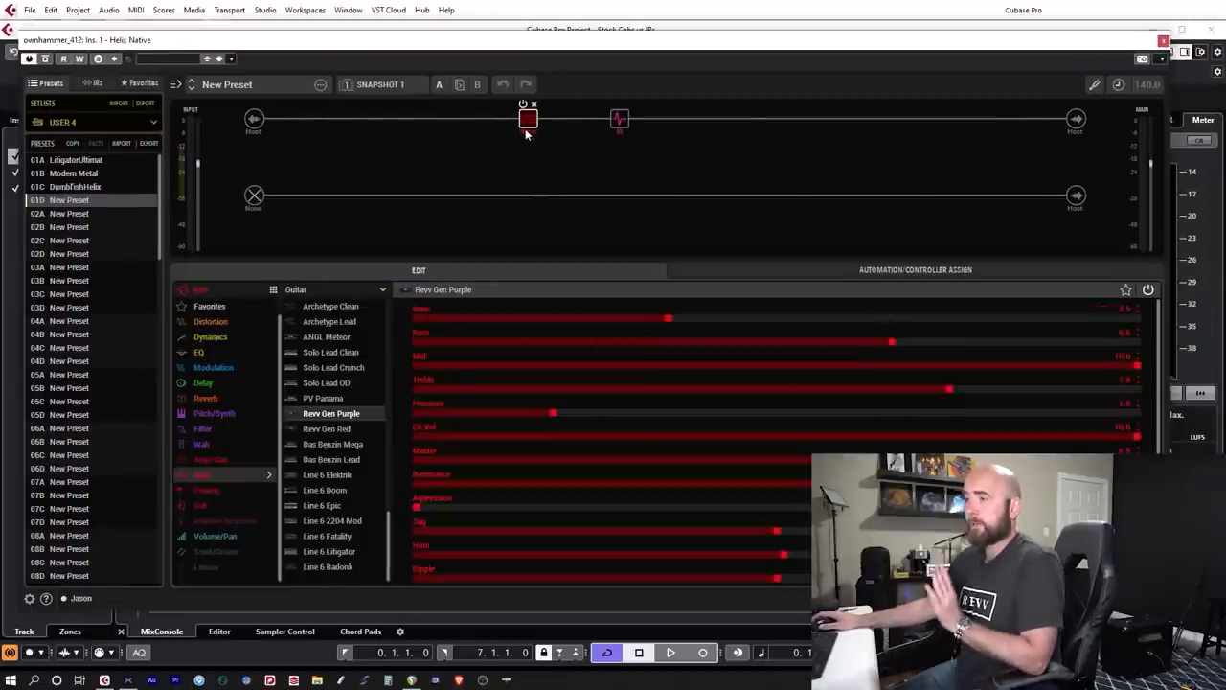
Inspect the 412 preset's amp and IR settings and ownhammer_112's impulse response block.
left_click(619, 119)
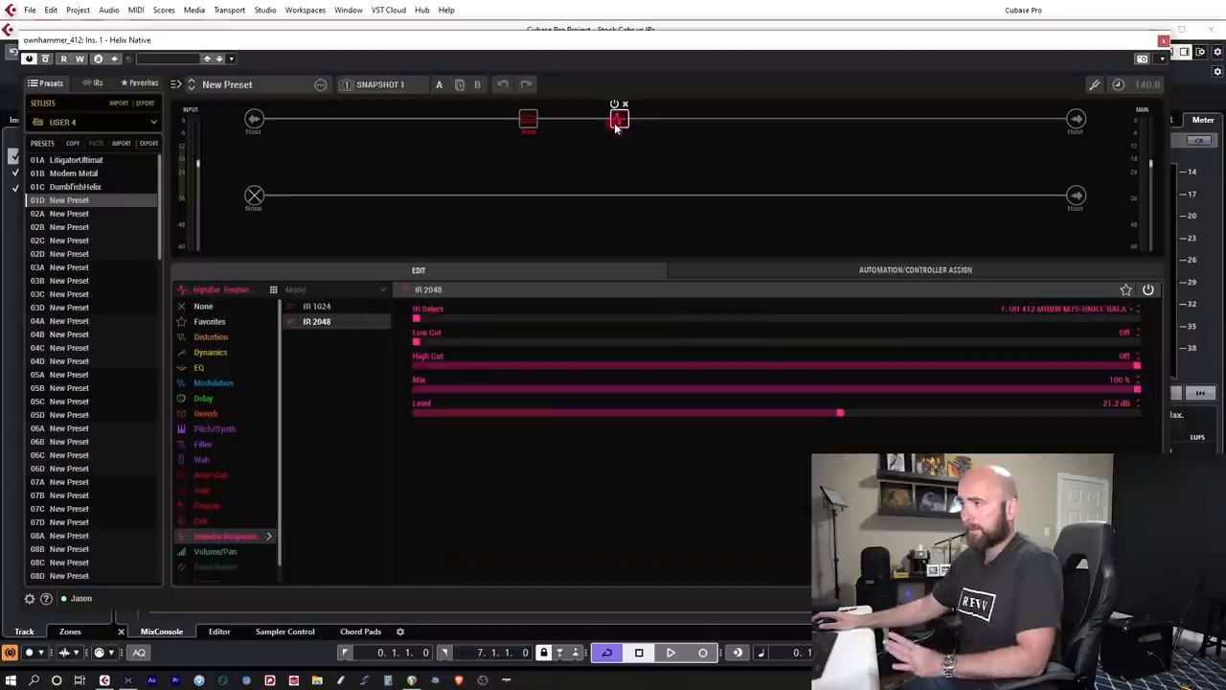
left_click(620, 120)
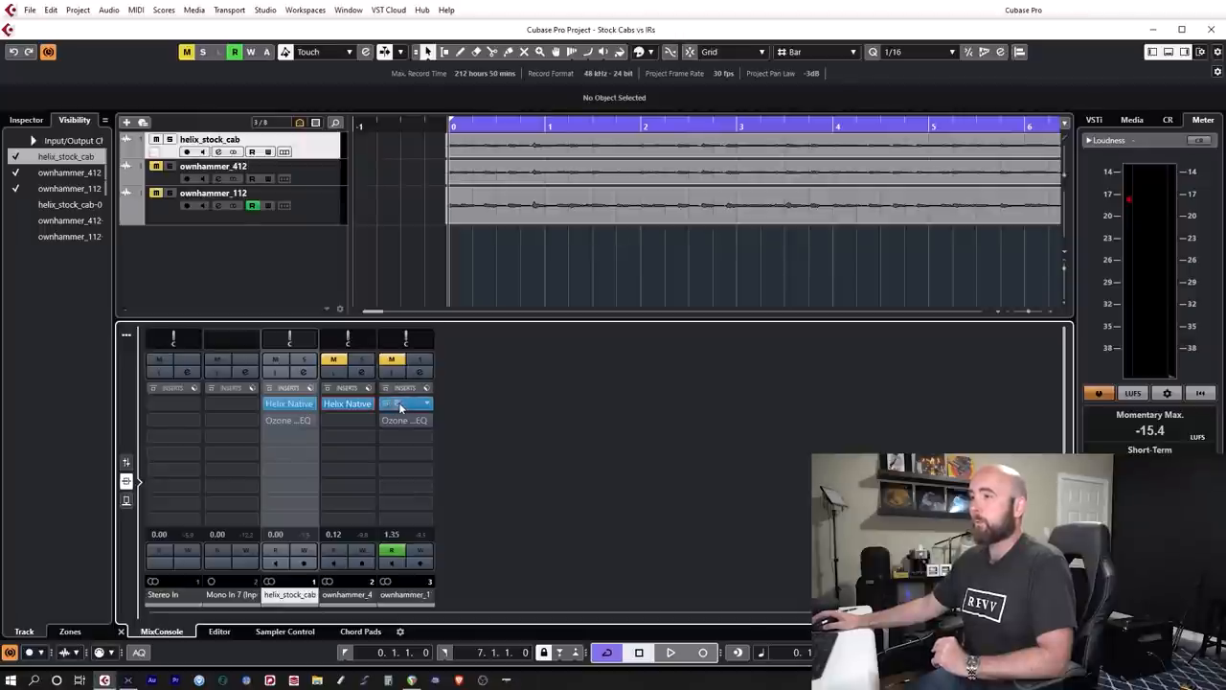
left_click(392, 403)
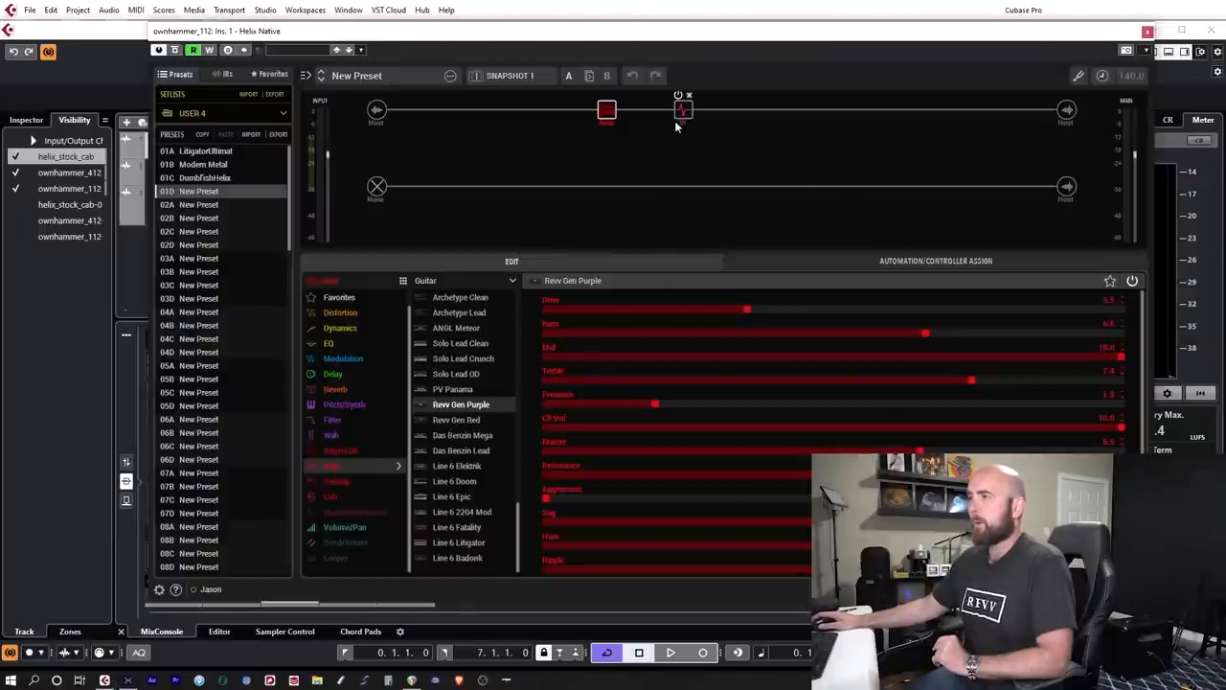
left_click(683, 108)
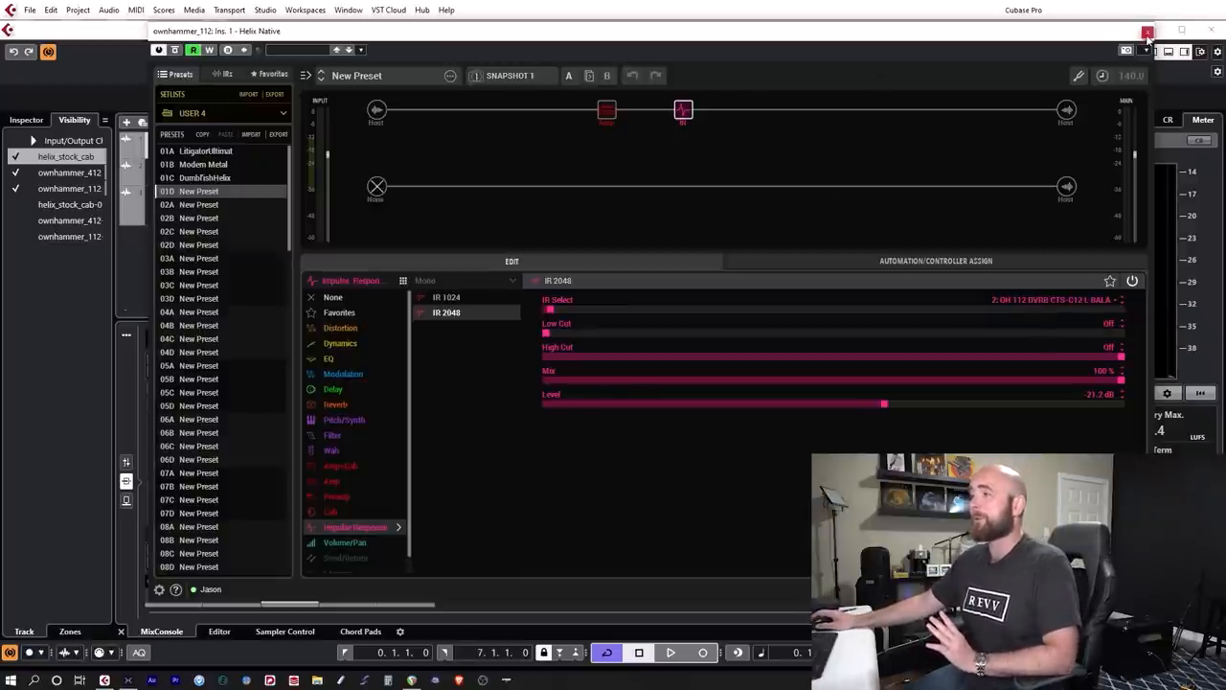
left_click(1148, 31)
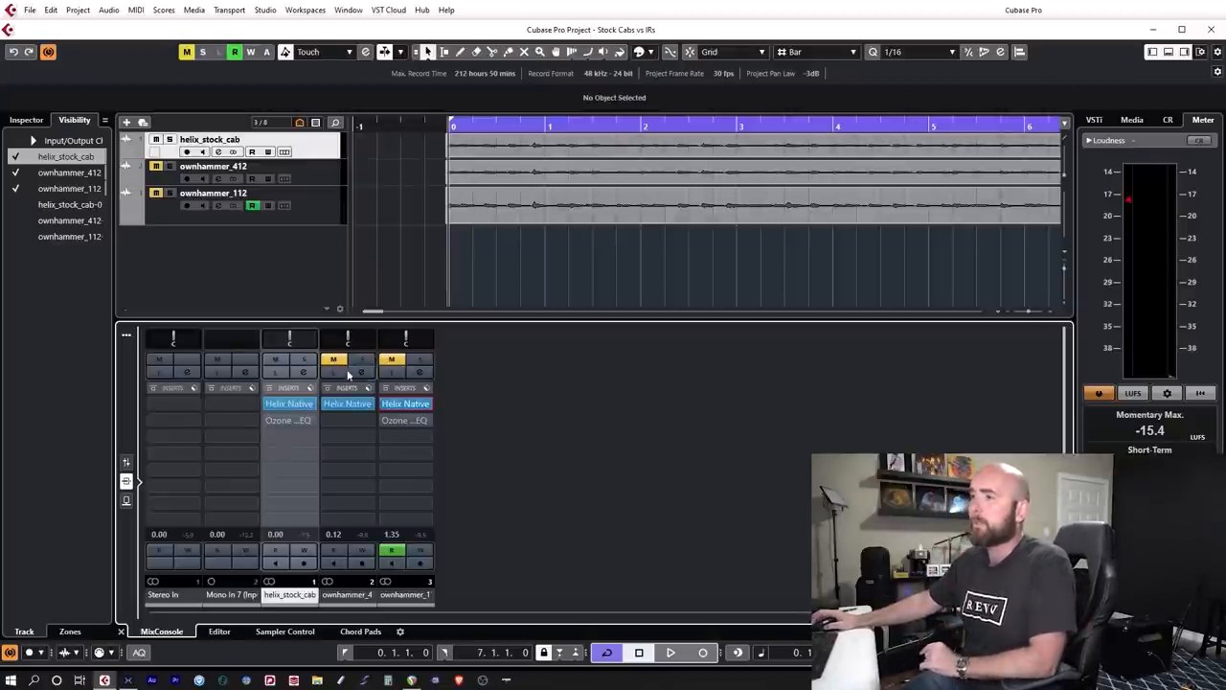
Set up Ozone 9 Match EQ at 90% amount, with a second instance on ownhammer_112.
left_click(240, 140)
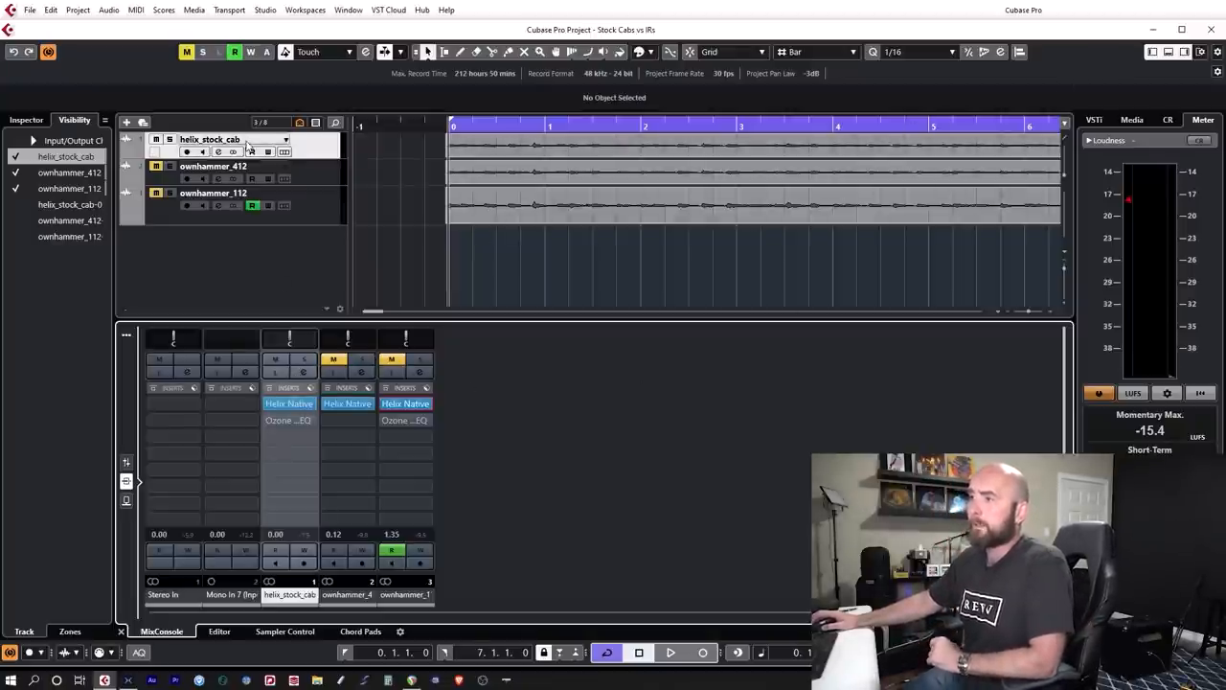
left_click(362, 359)
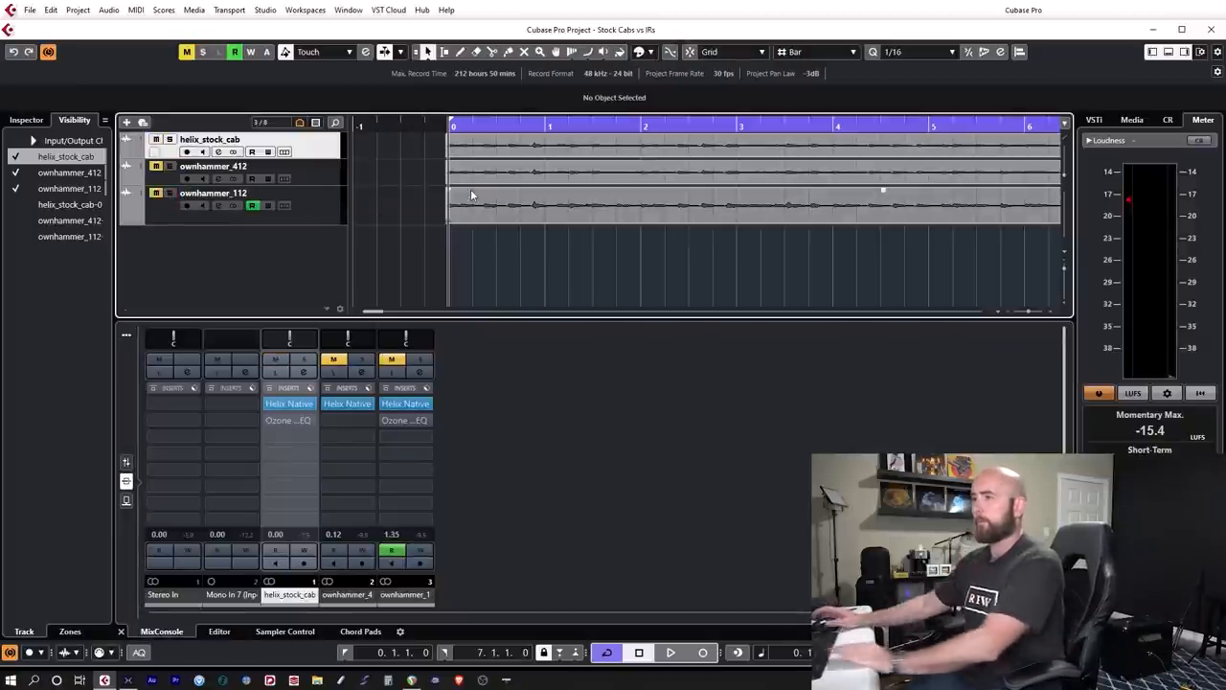
left_click(671, 653)
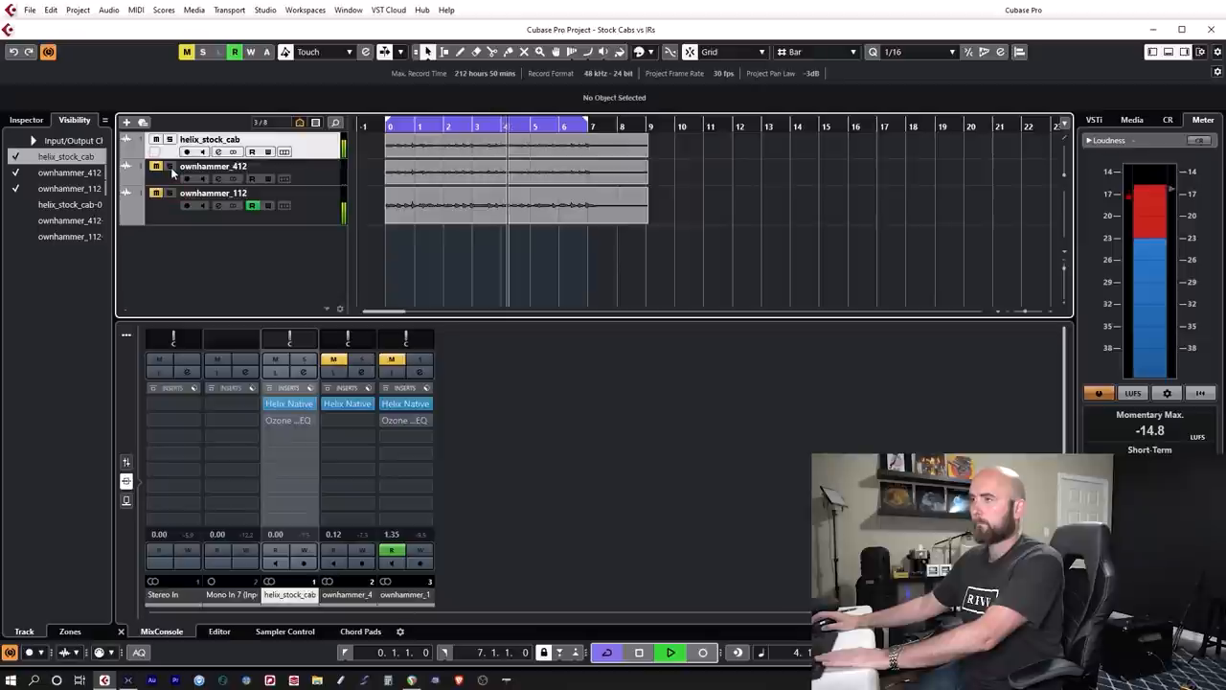
left_click(156, 166)
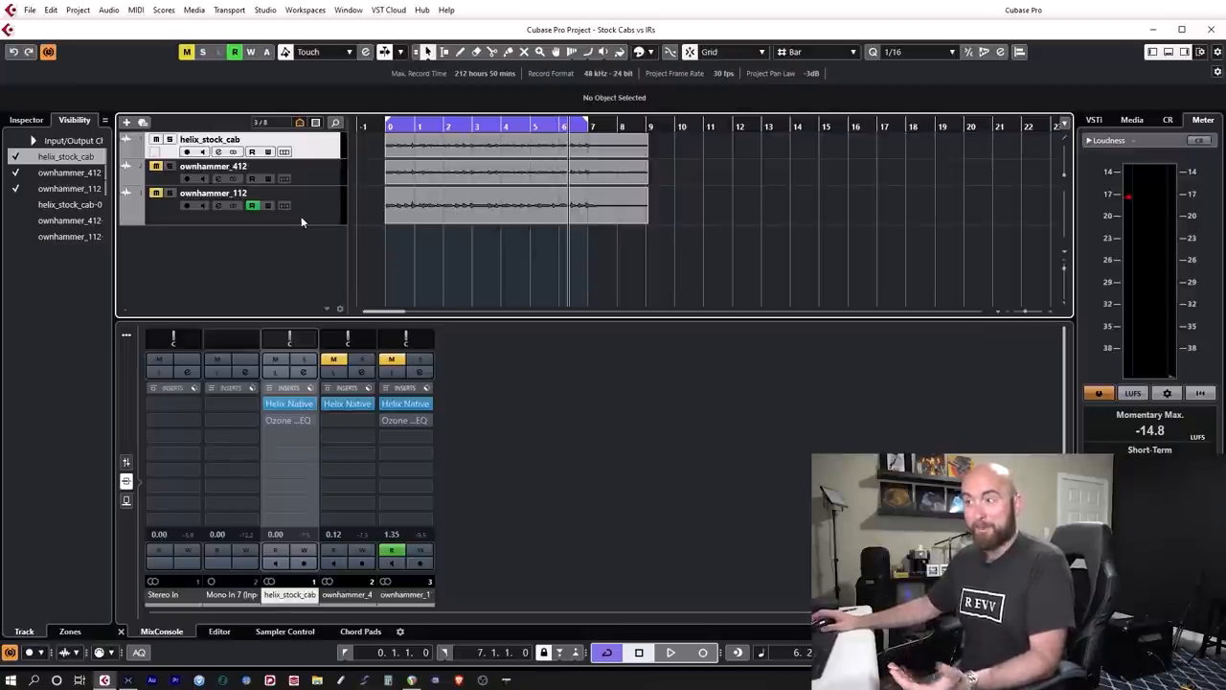
mouse_move(326, 180)
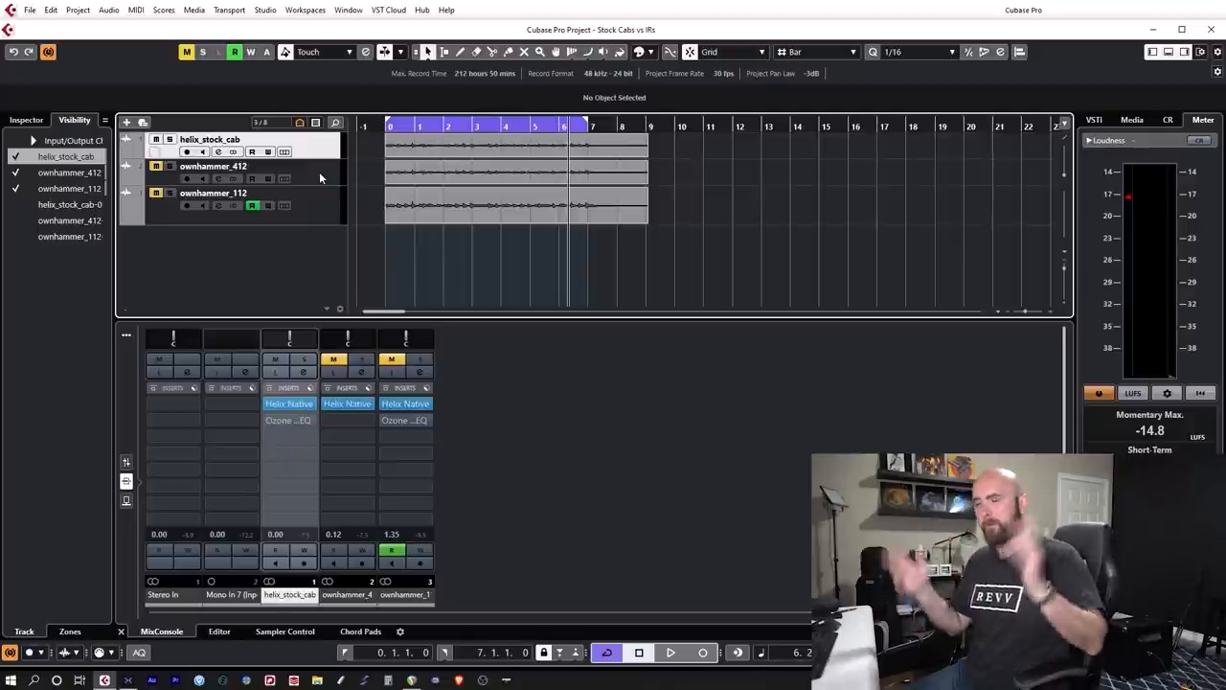
left_click(289, 403)
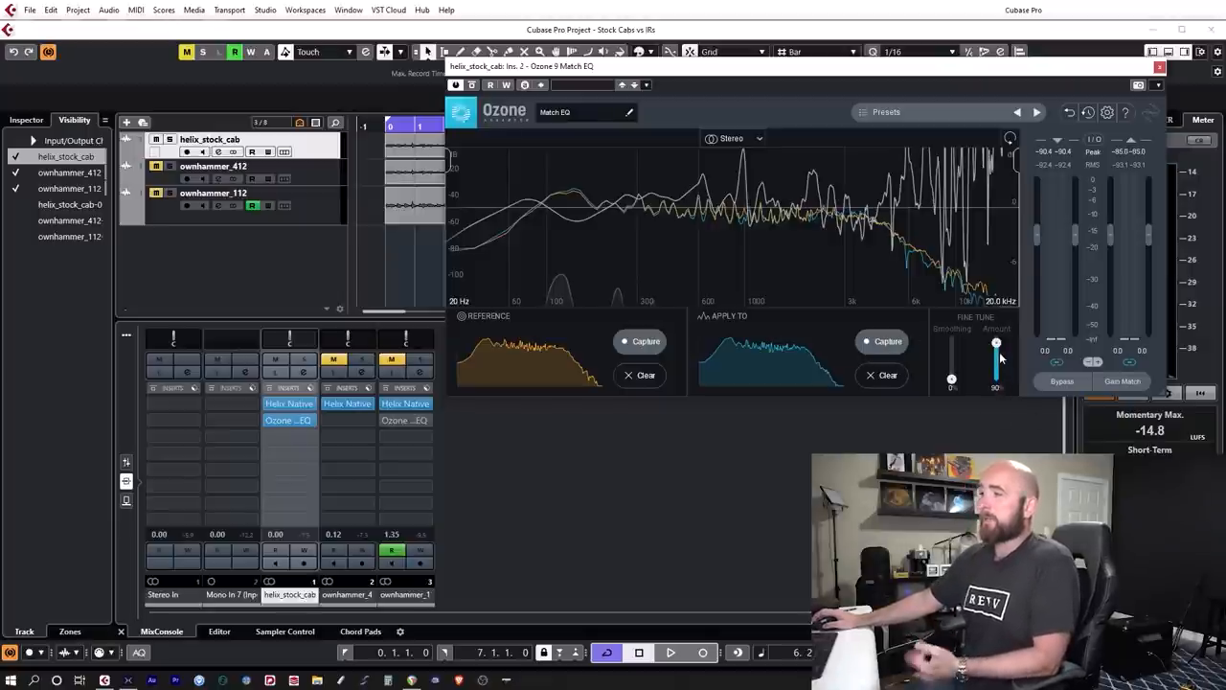
mouse_move(996, 343)
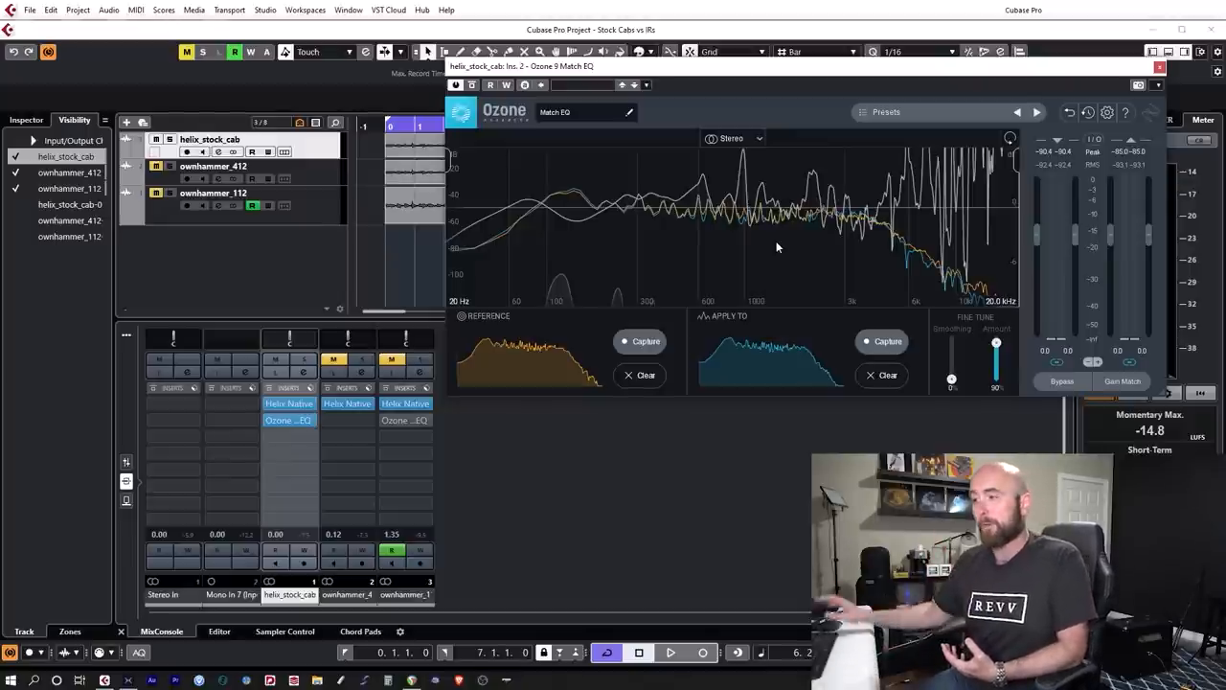
left_click(1161, 68)
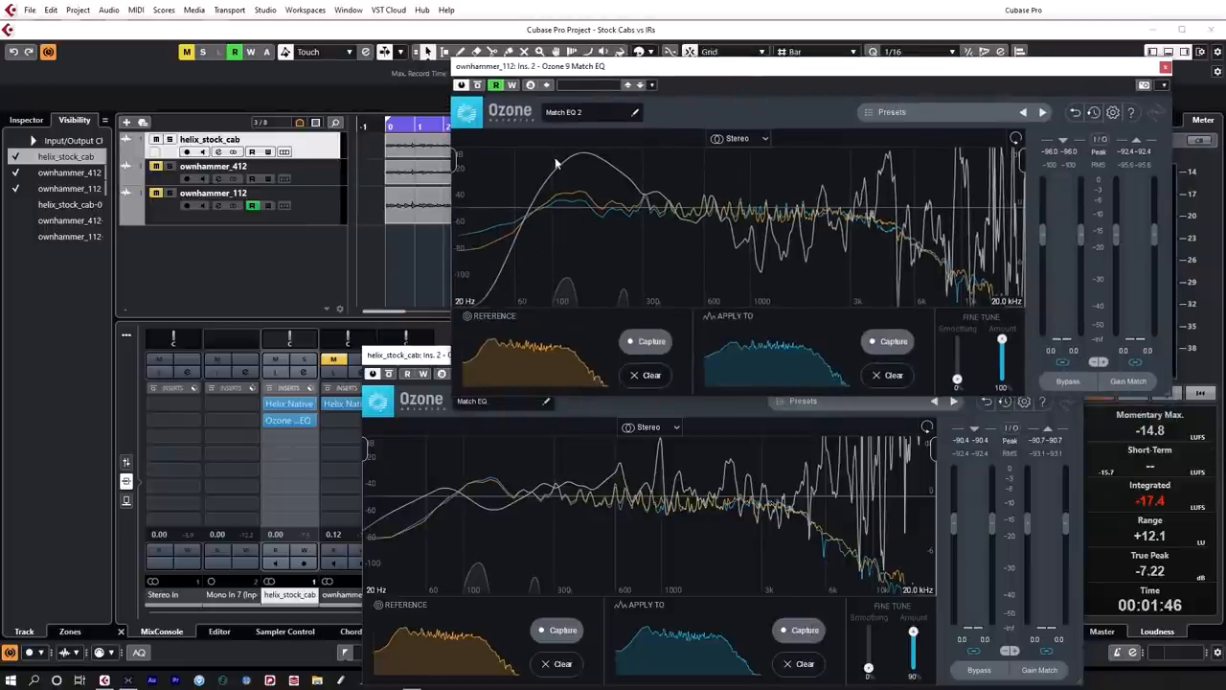
mouse_move(443, 486)
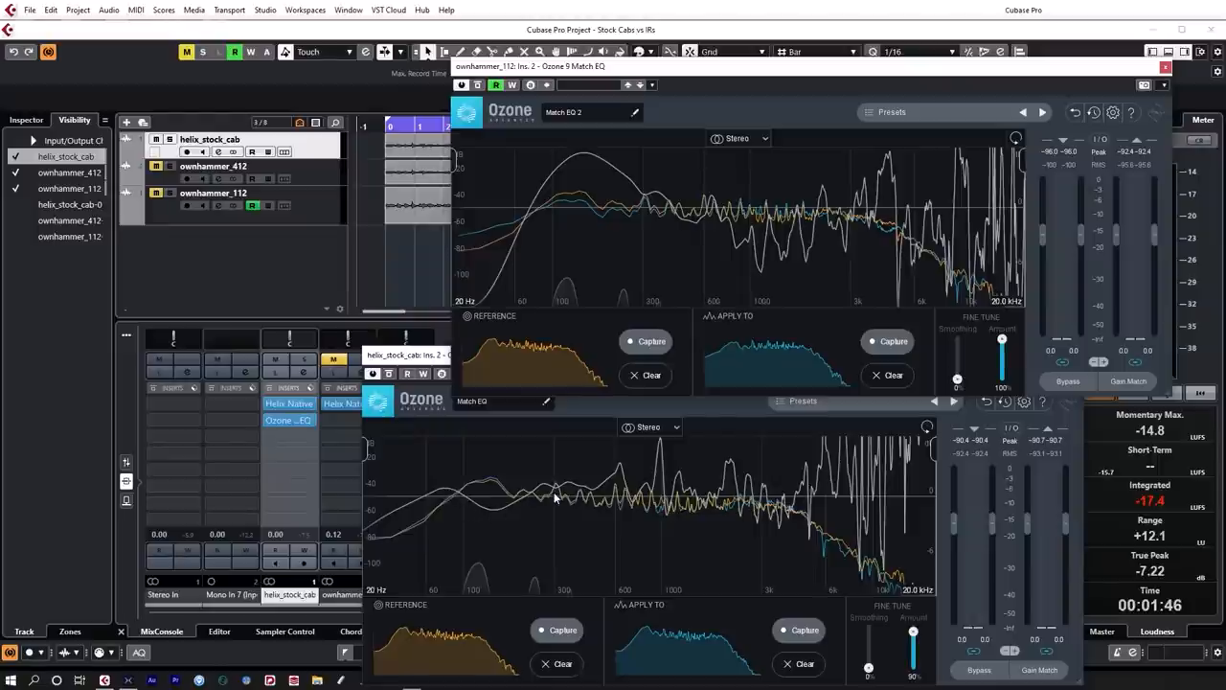
mouse_move(899, 169)
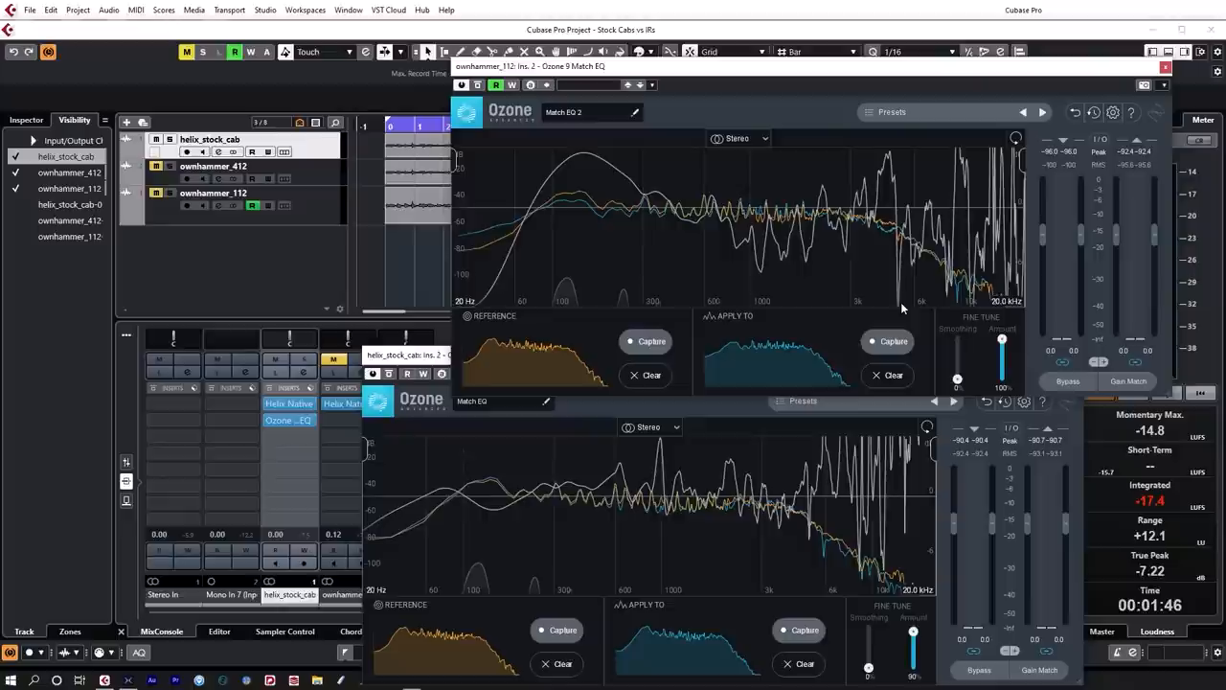
mouse_move(897, 311)
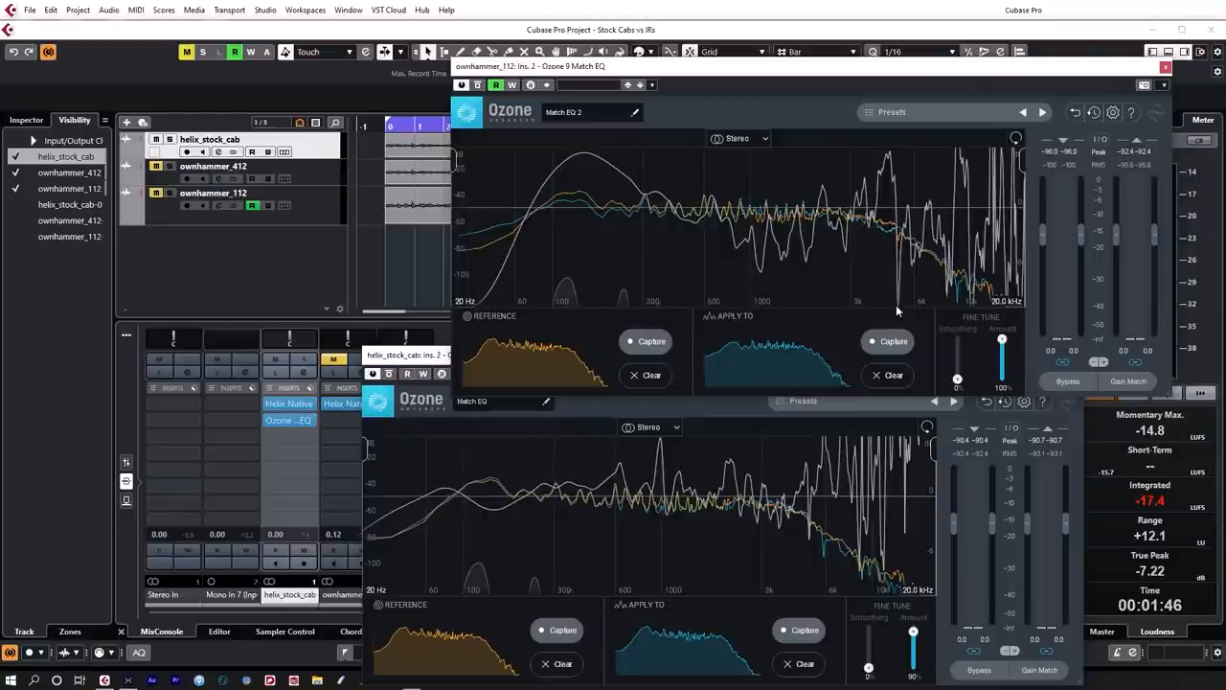
mouse_move(899, 305)
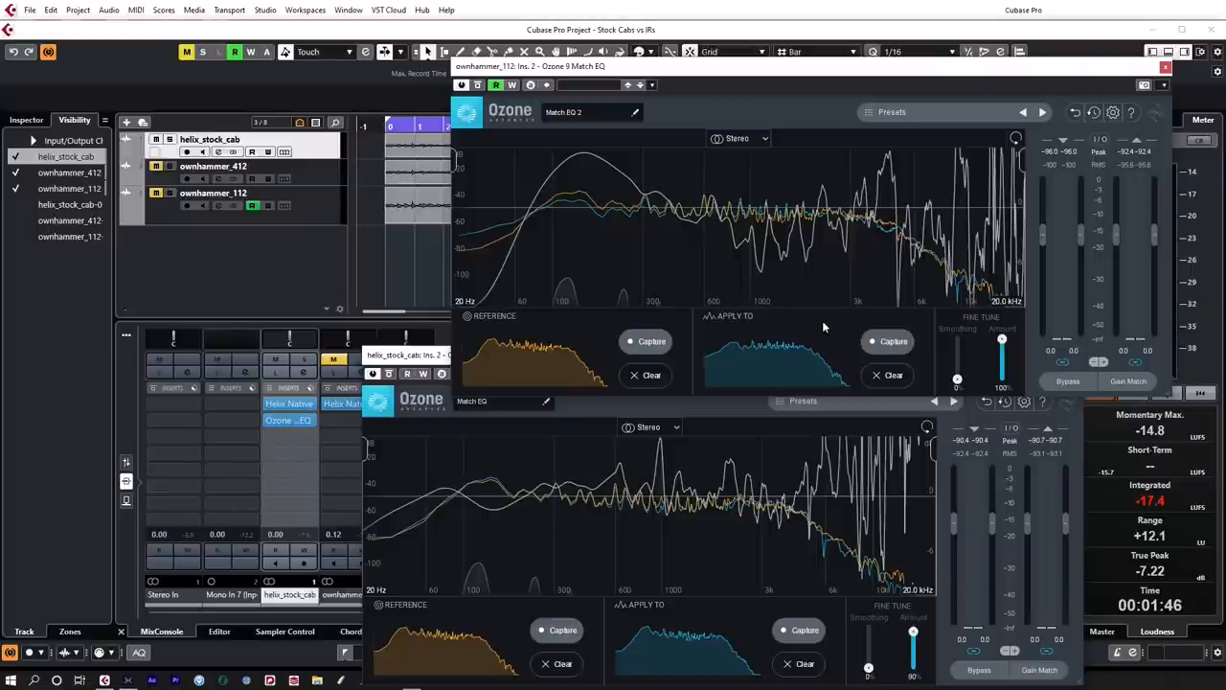
mouse_move(1049, 100)
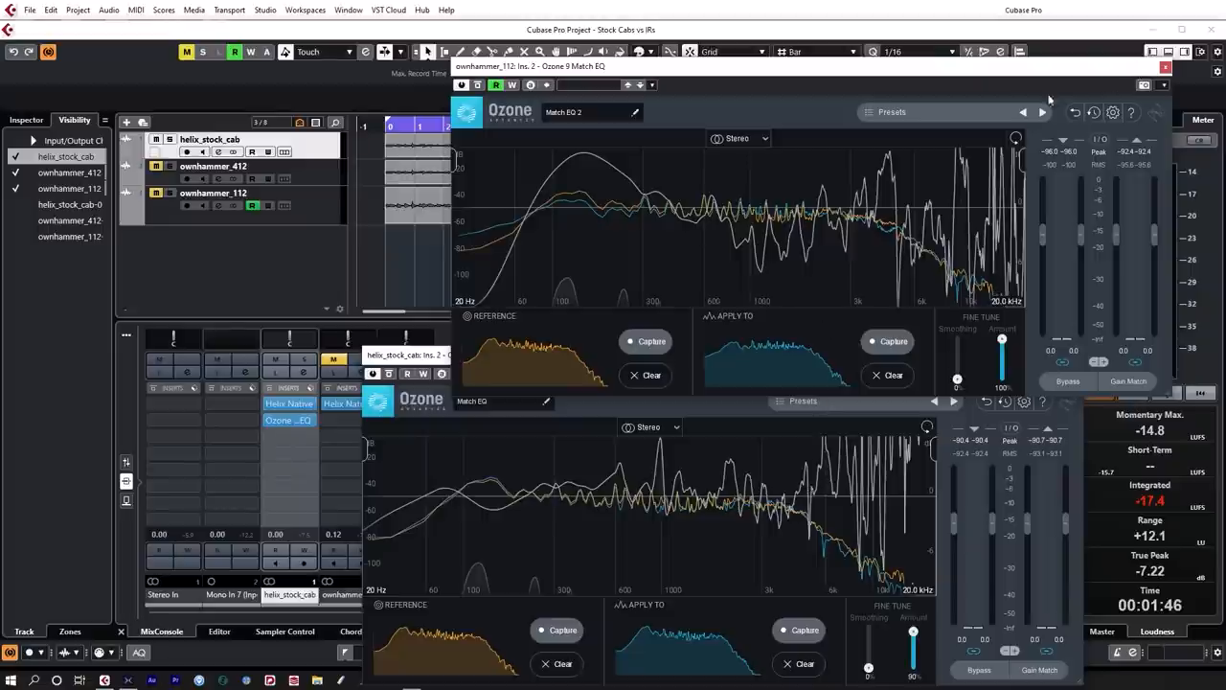
mouse_move(1159, 108)
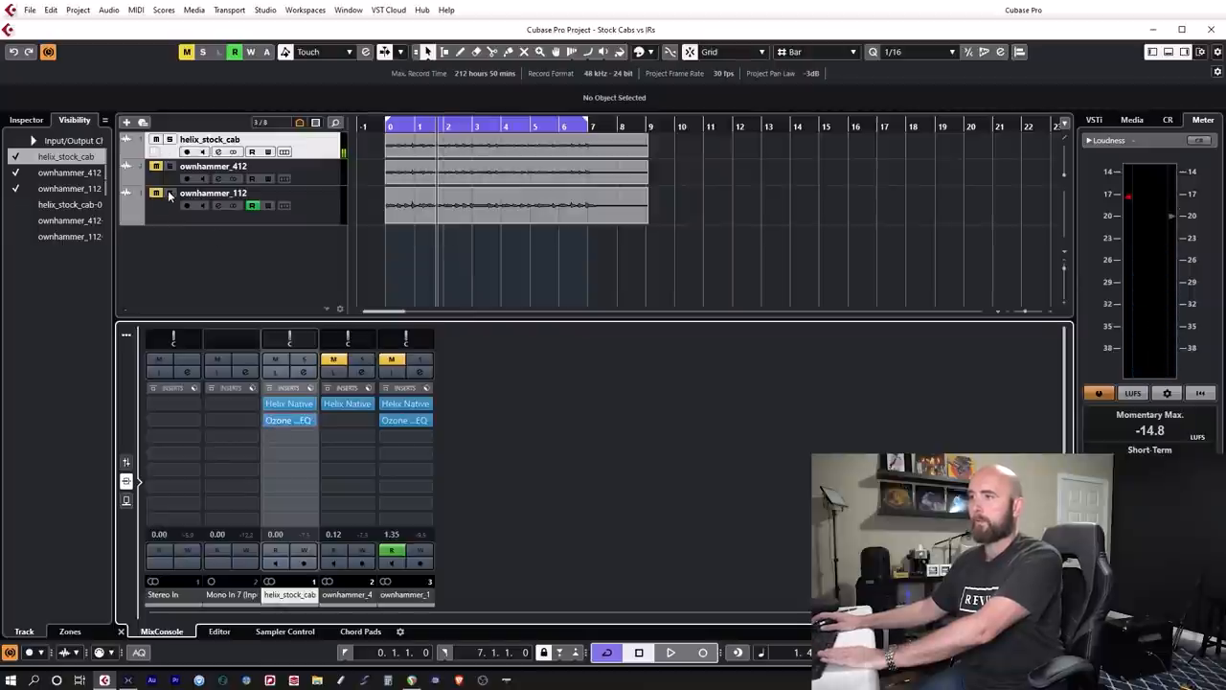
Solo the ownhammer_112 track.
left_click(171, 193)
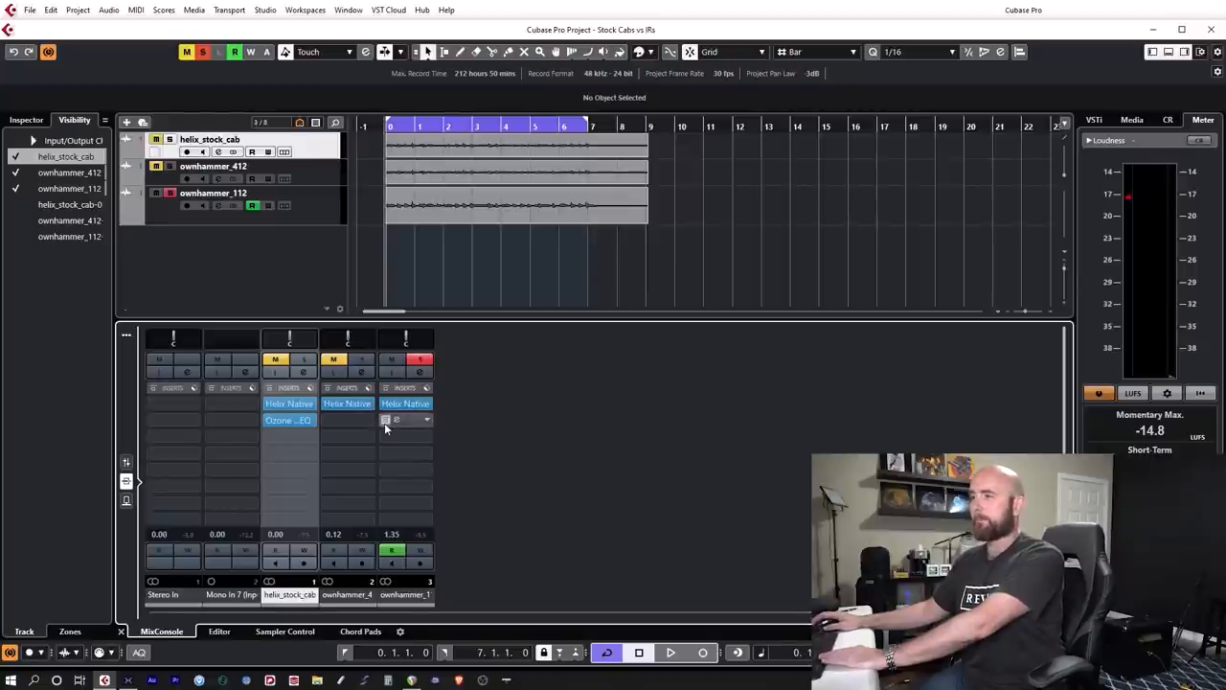
Switch off the Ozone Match EQ insert on ownhammer_112.
left_click(670, 653)
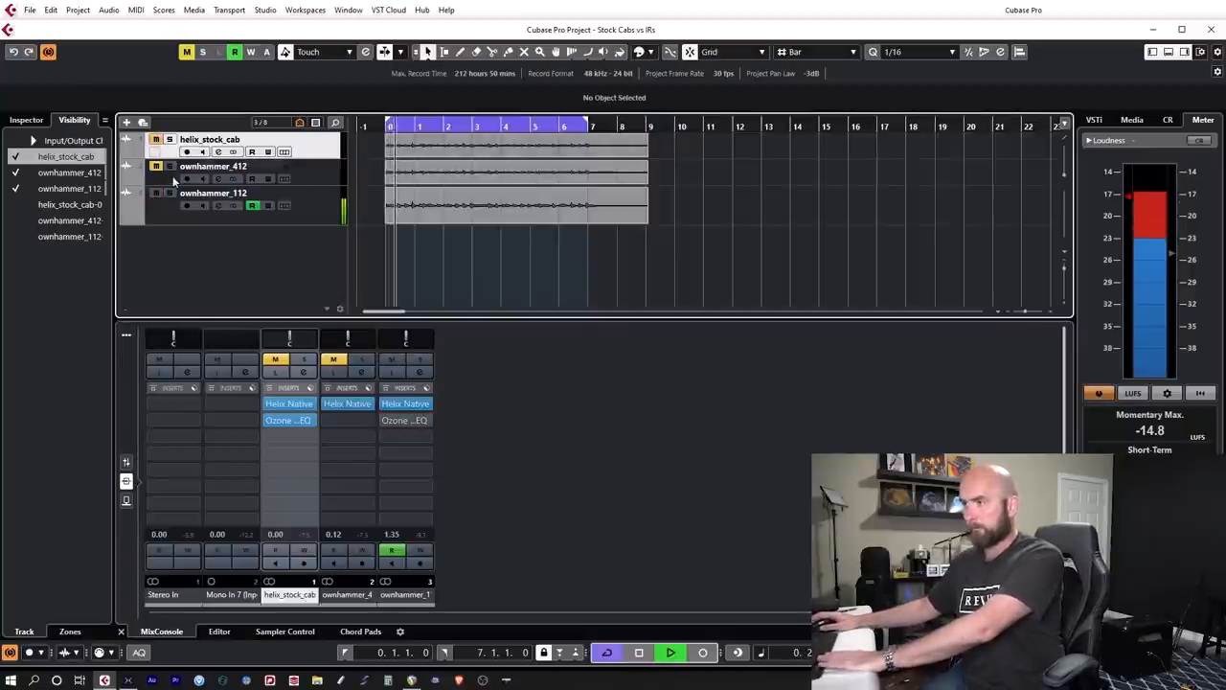
left_click(171, 166)
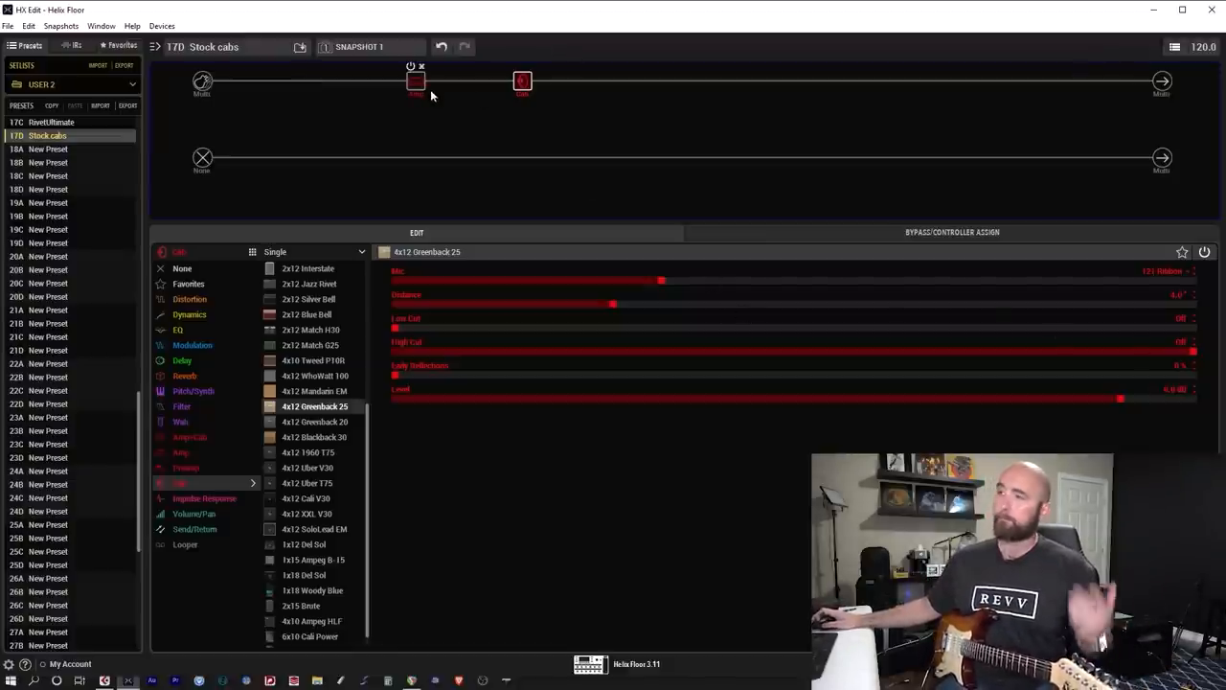
Create an empty block slot on the signal path just right of the Cab block.
left_click(416, 81)
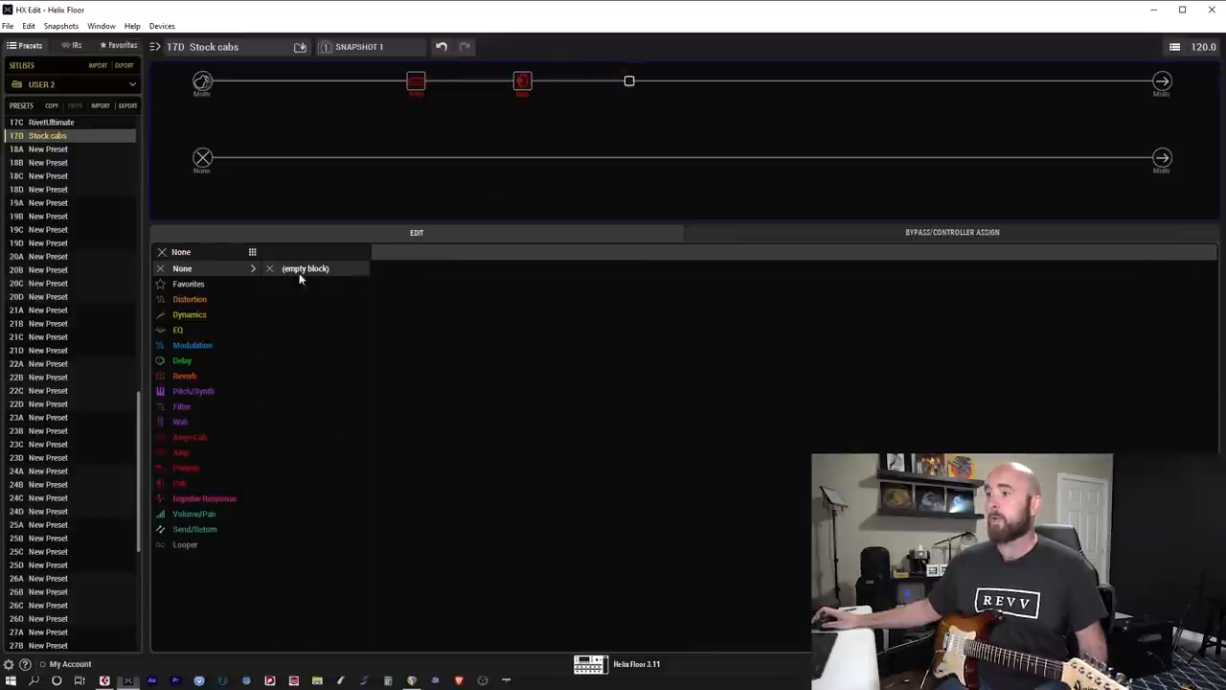
Load the Low/High Shelf (Mono) model from the EQ category into the new block.
left_click(177, 330)
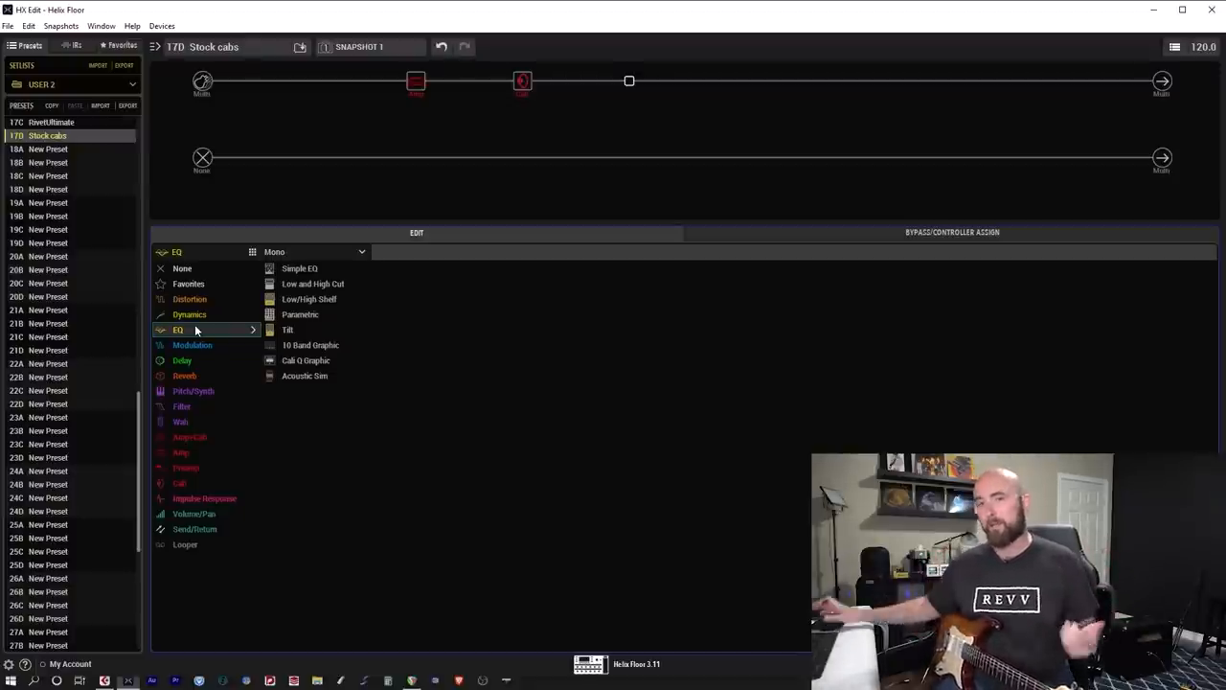
left_click(309, 299)
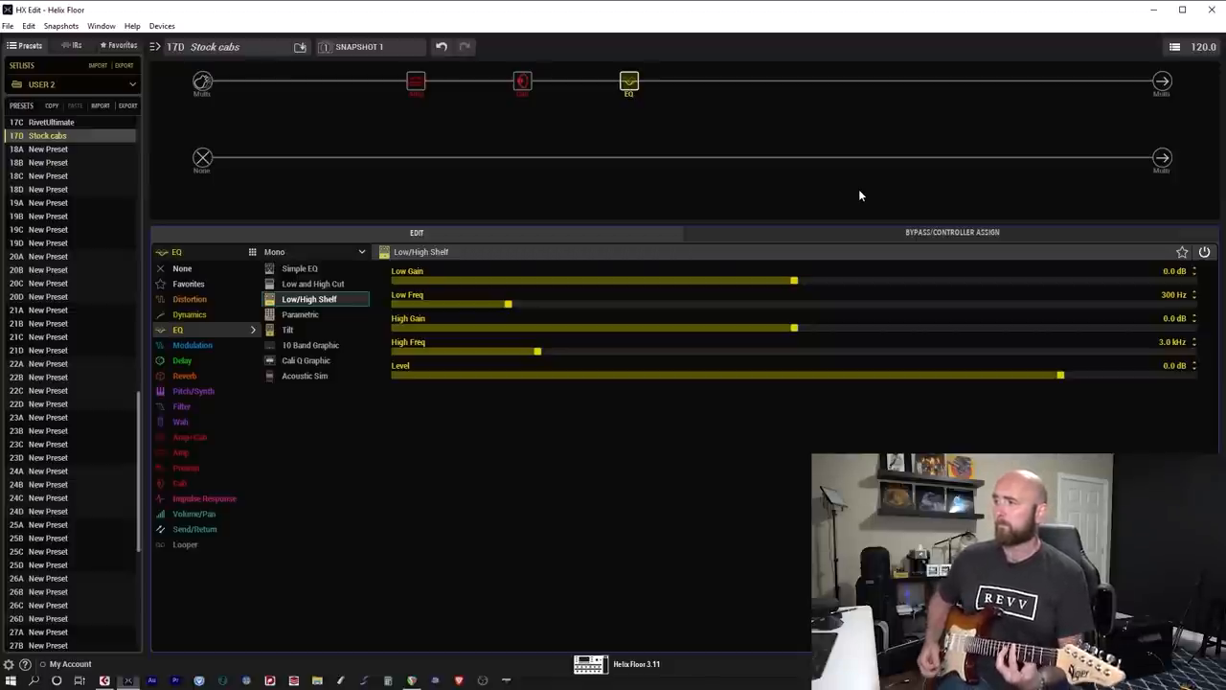
mouse_move(733, 291)
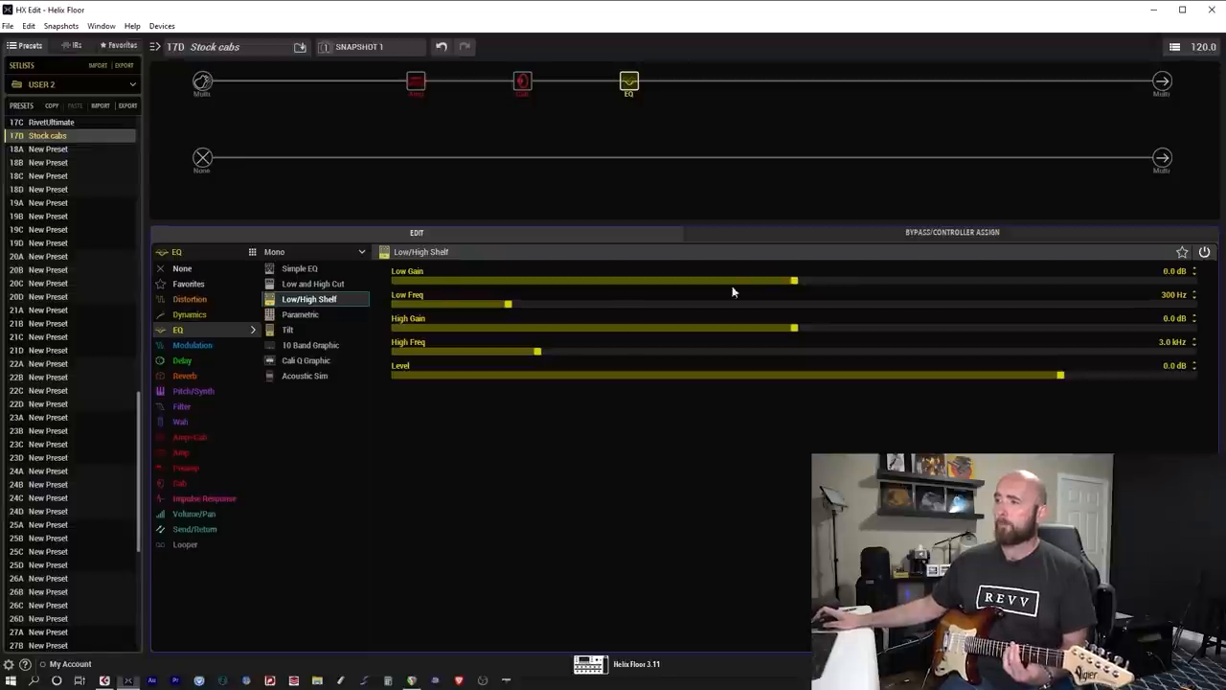
Nudge the Low/High Shelf EQ's Low Gain up from 0 dB to a small boost.
left_click_drag(793, 282, 797, 281)
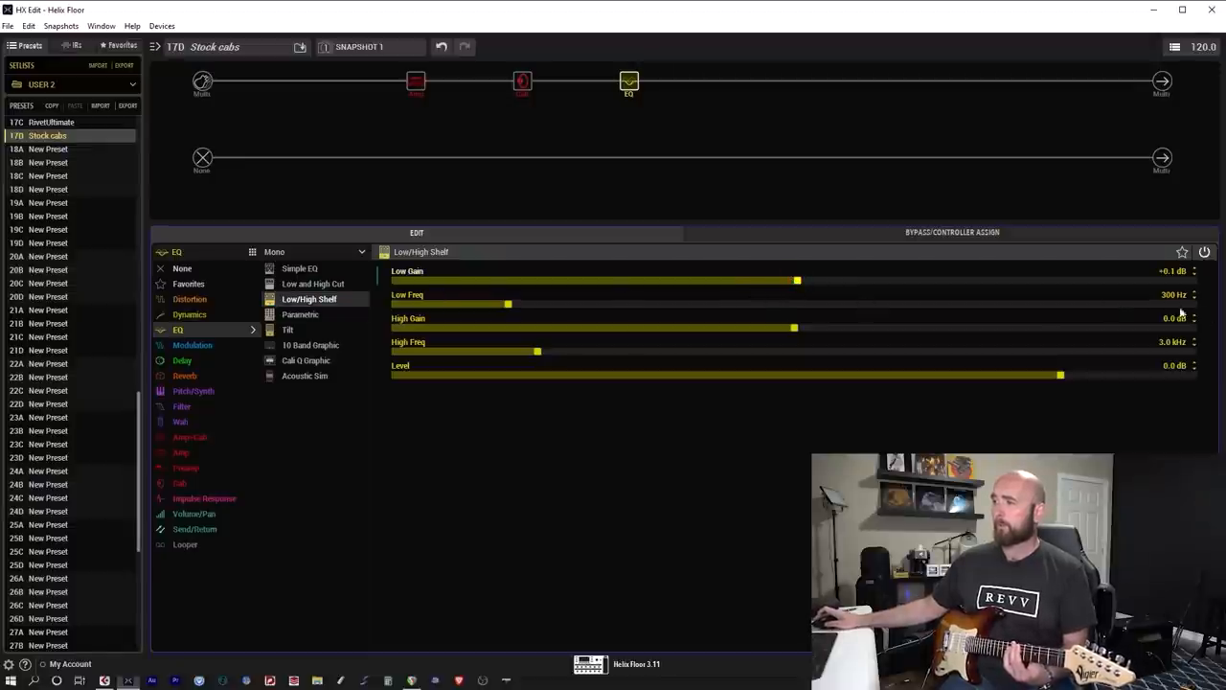
left_click_drag(797, 280, 1188, 280)
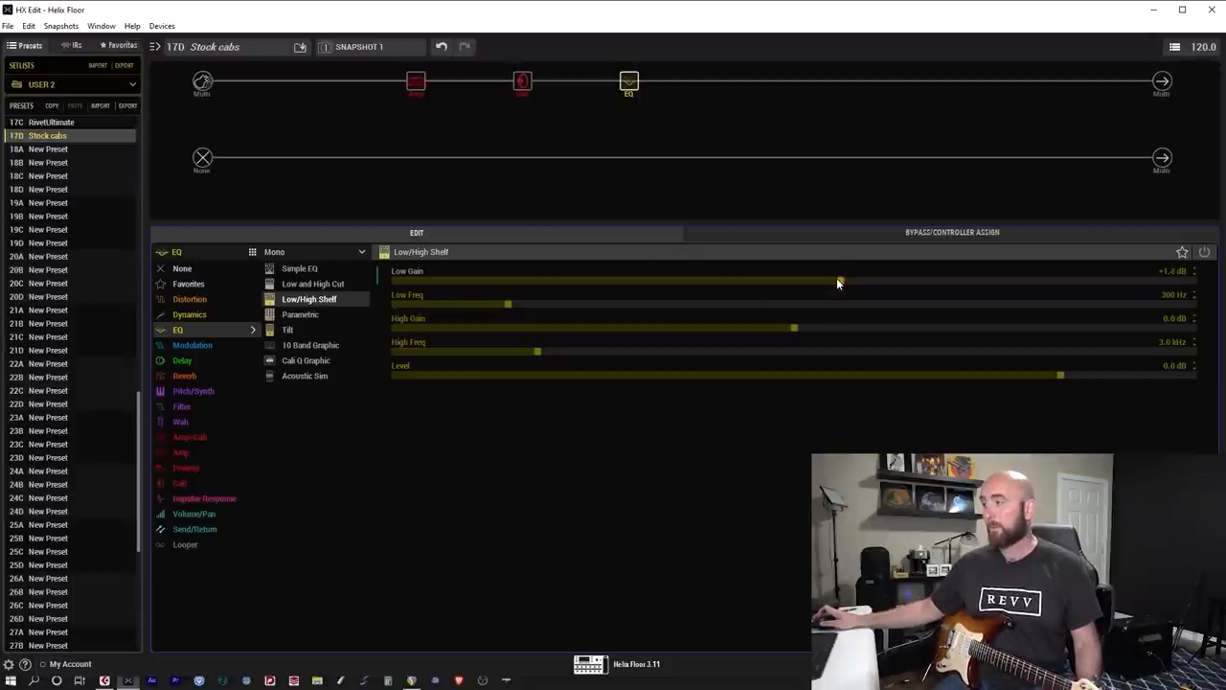
Push the low shelf gain past +1.0 dB up to roughly +2.5 dB.
left_click_drag(838, 280, 877, 280)
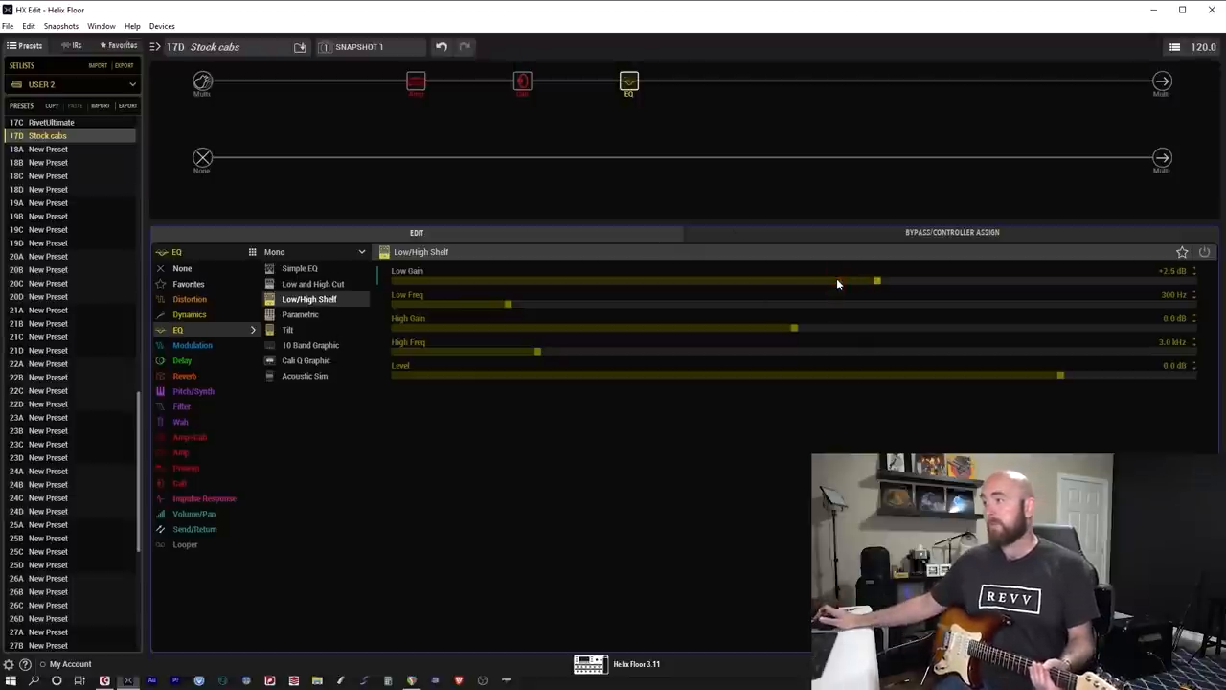
left_click_drag(876, 279, 894, 279)
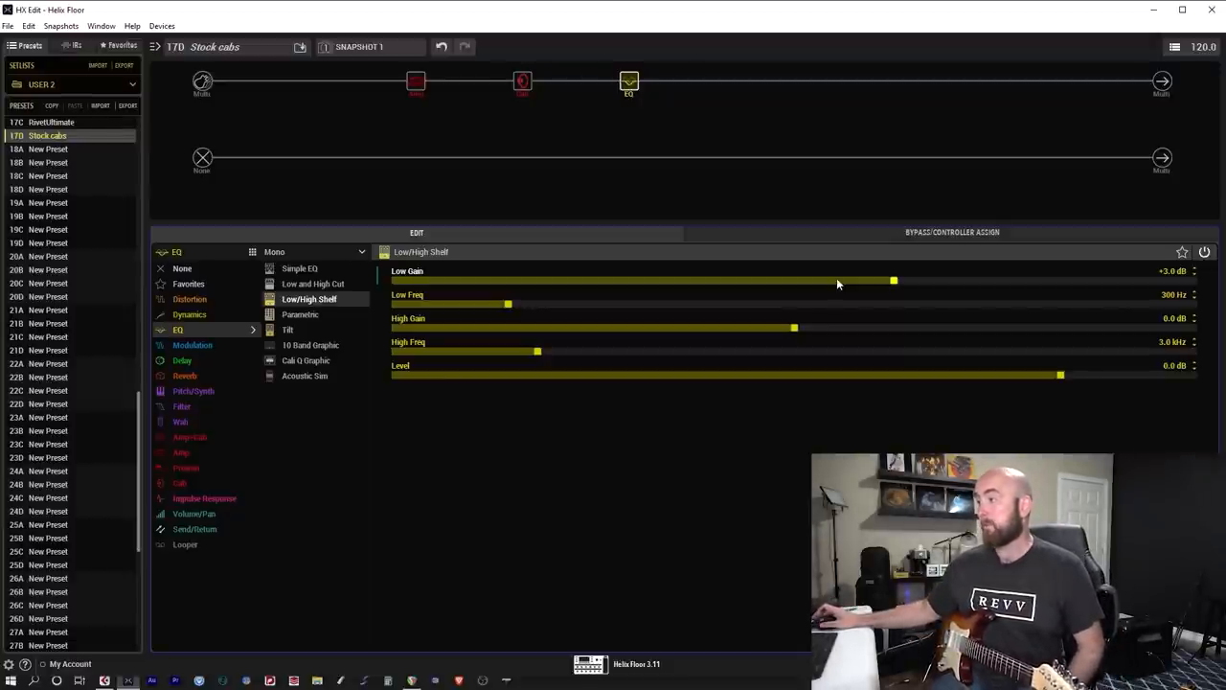
Raise the low shelf frequency well above its 300 Hz starting value.
left_click_drag(509, 304, 520, 304)
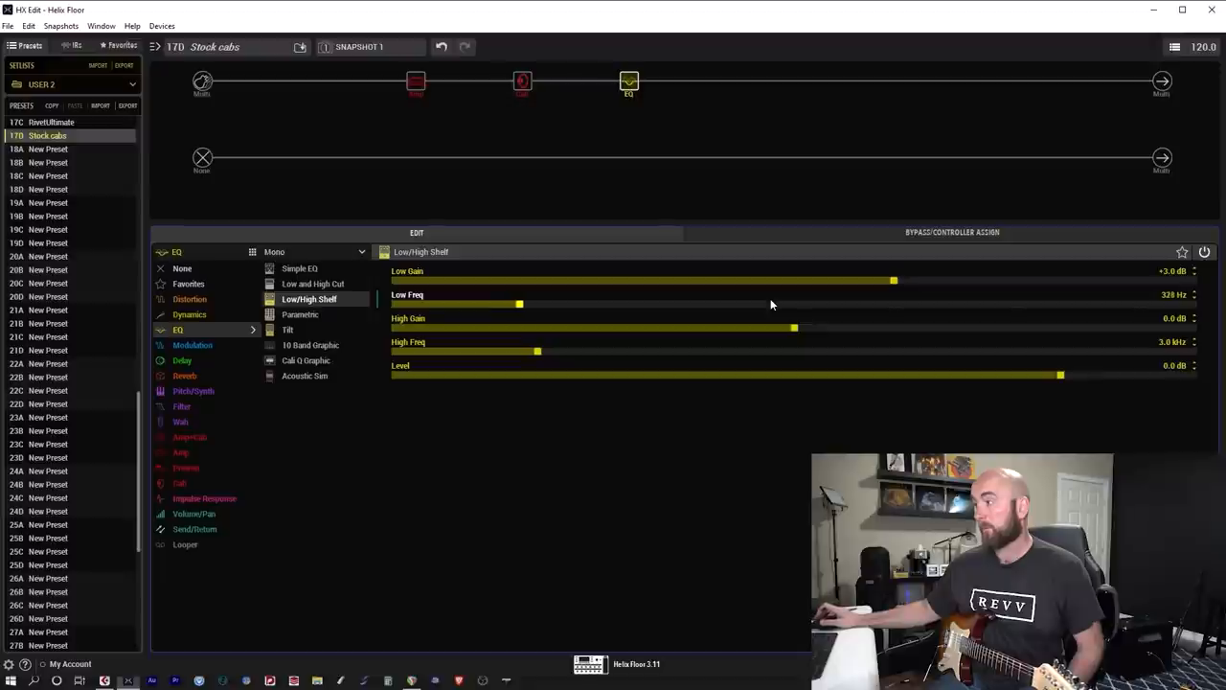
left_click_drag(520, 304, 553, 304)
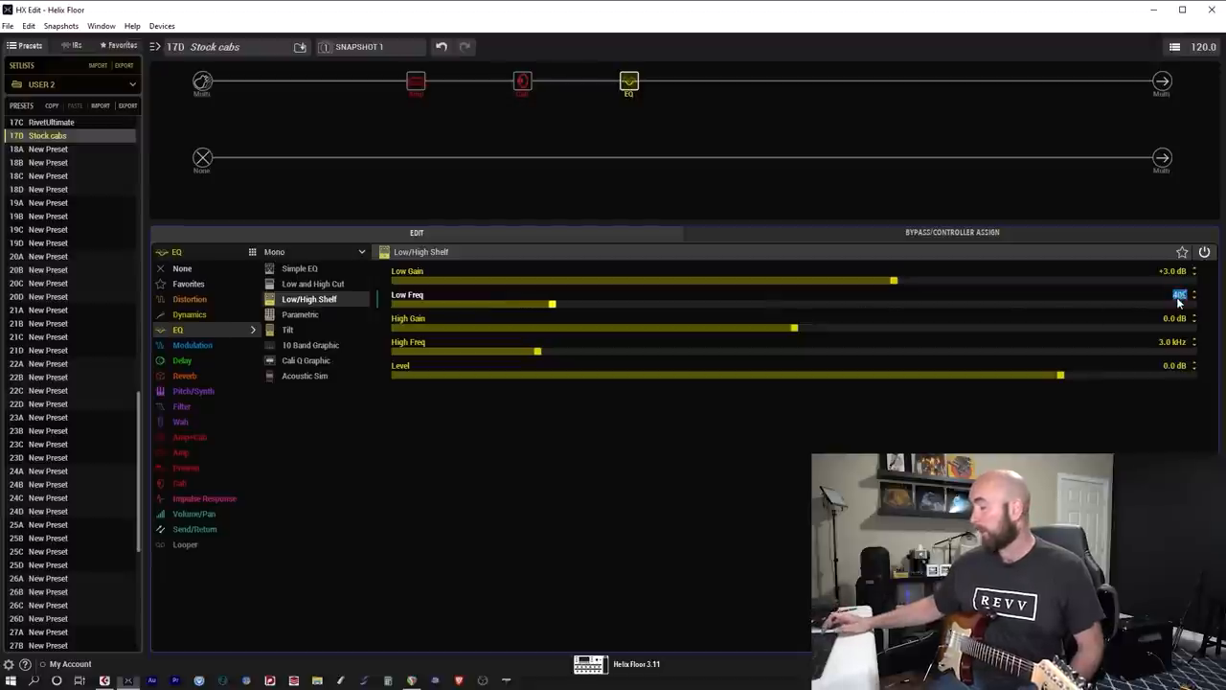
left_click_drag(553, 304, 649, 303)
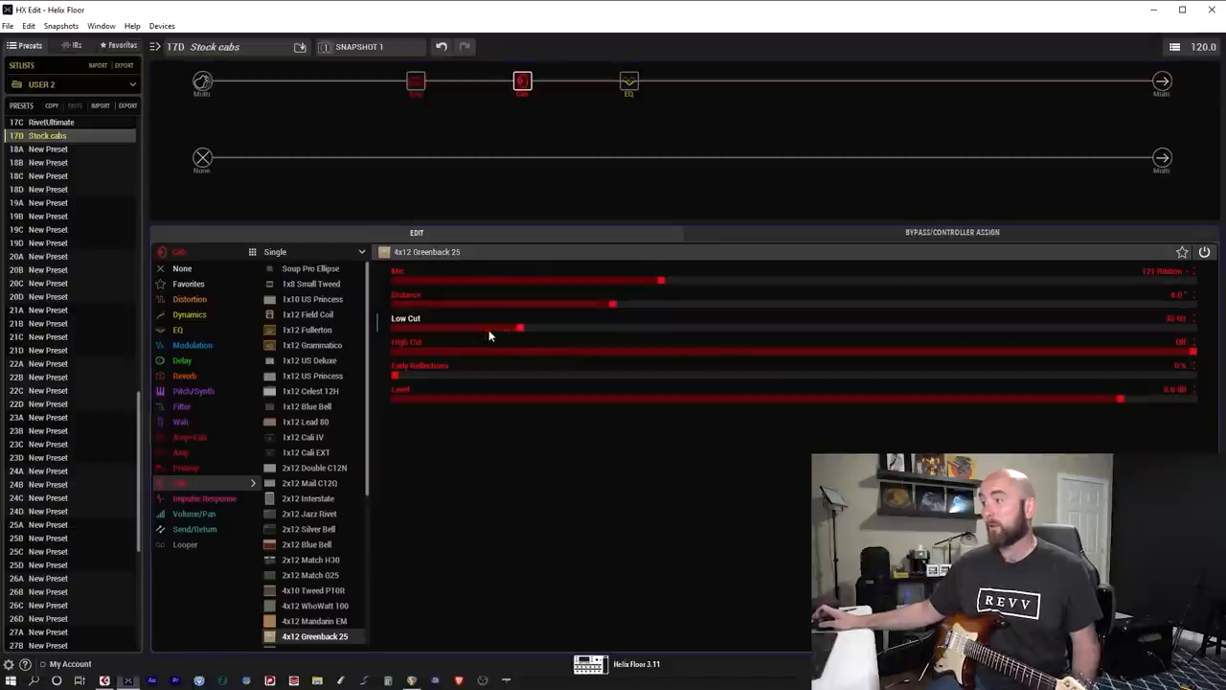
Raise the cab's Low Cut to 110 Hz and return to the shelf EQ block.
left_click_drag(520, 328, 544, 328)
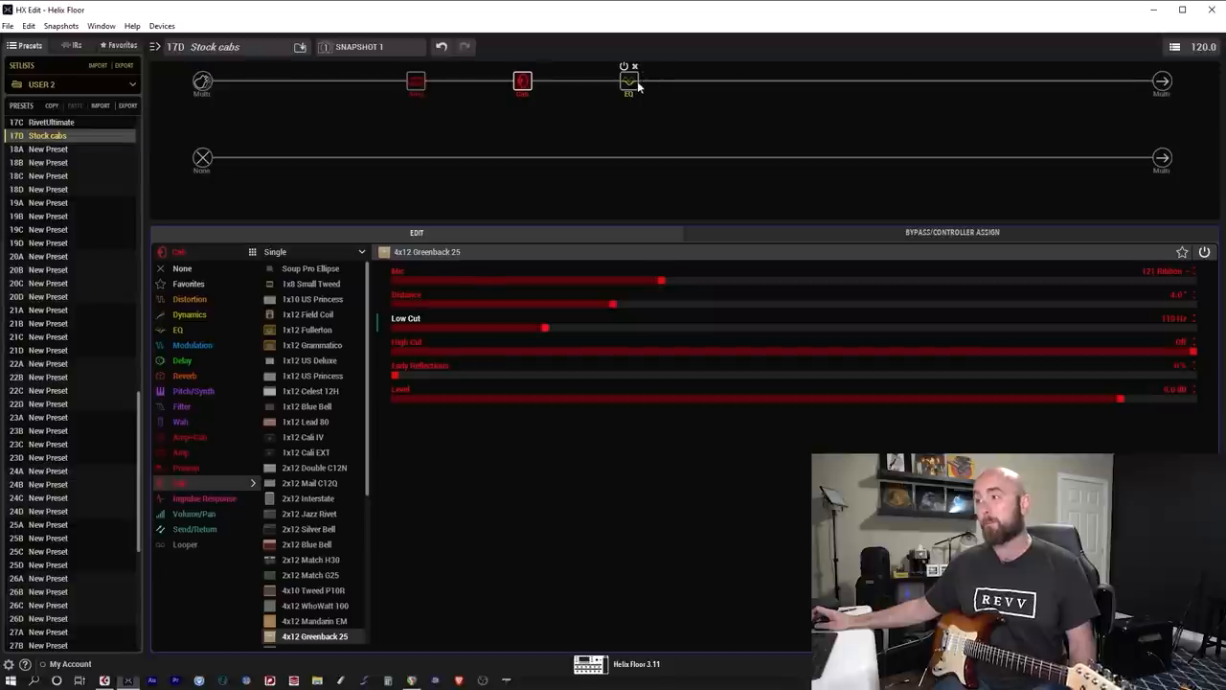
left_click(629, 81)
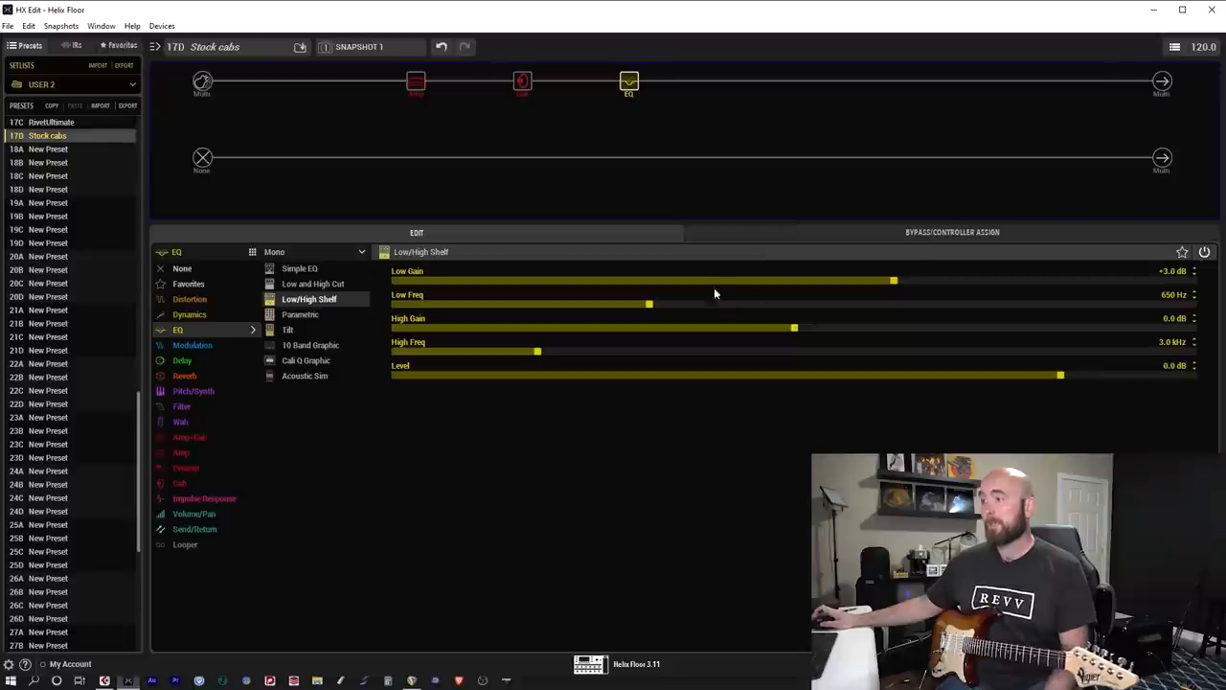
Cut the low shelf gain to -3 dB, then bring it back to 0.0 dB.
left_click_drag(894, 279, 695, 280)
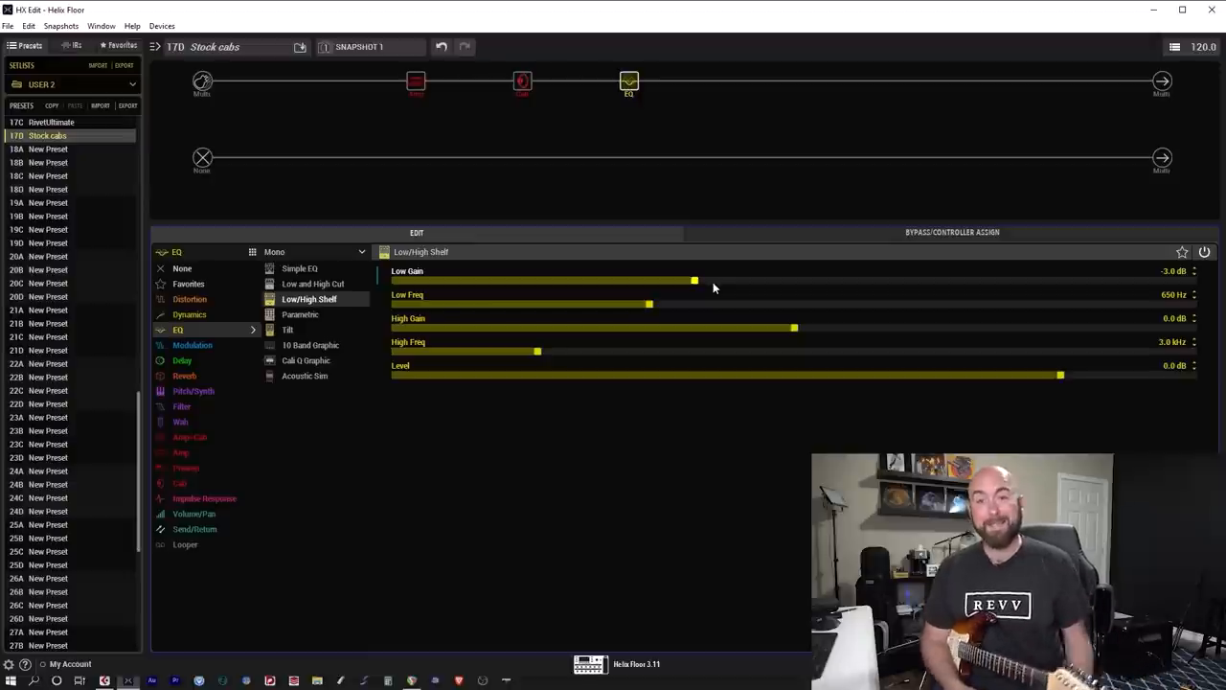
left_click_drag(695, 280, 792, 280)
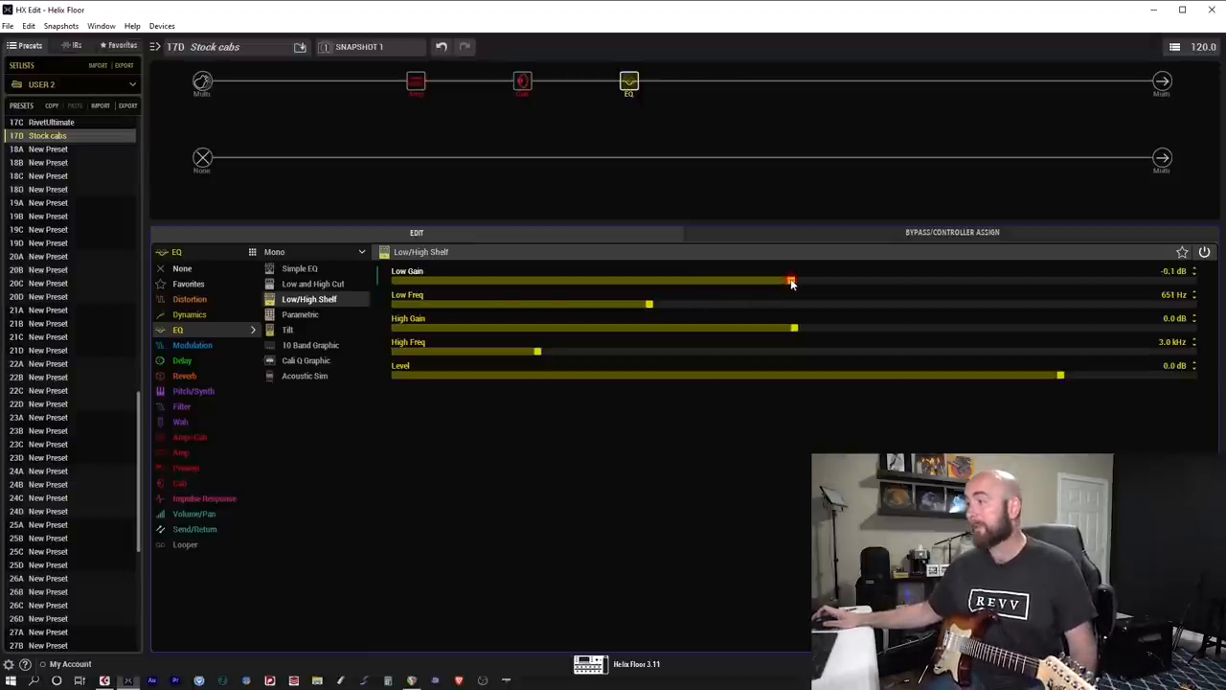
left_click_drag(791, 280, 795, 280)
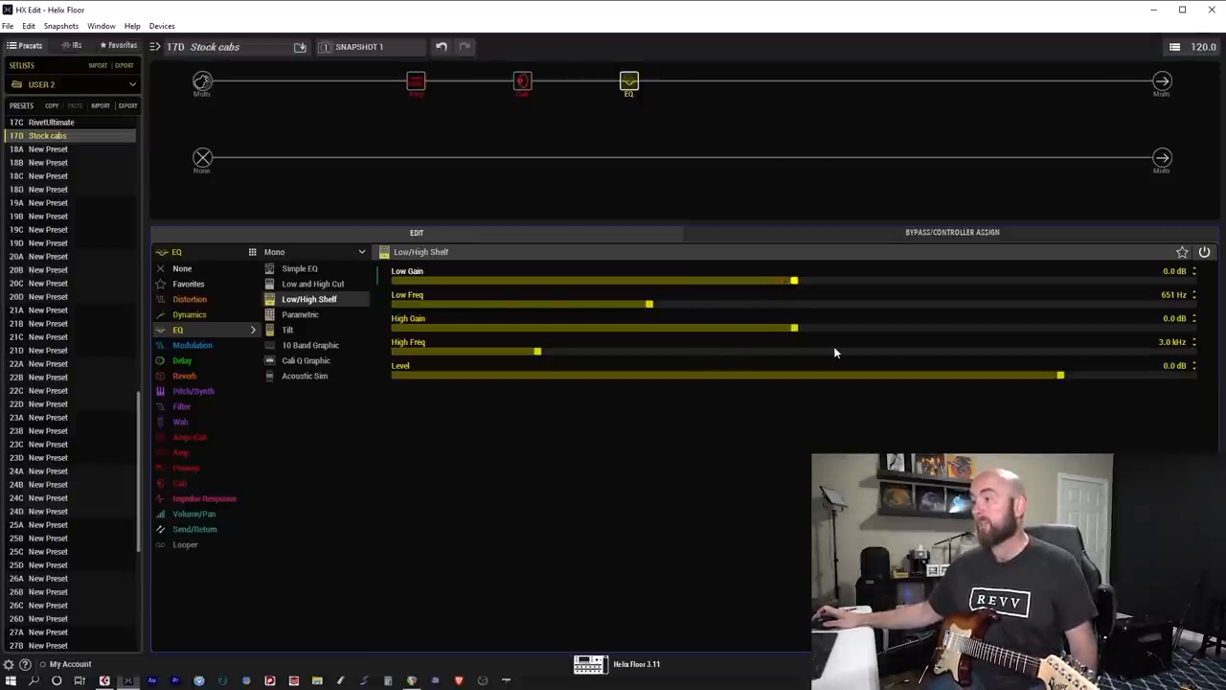
mouse_move(535, 371)
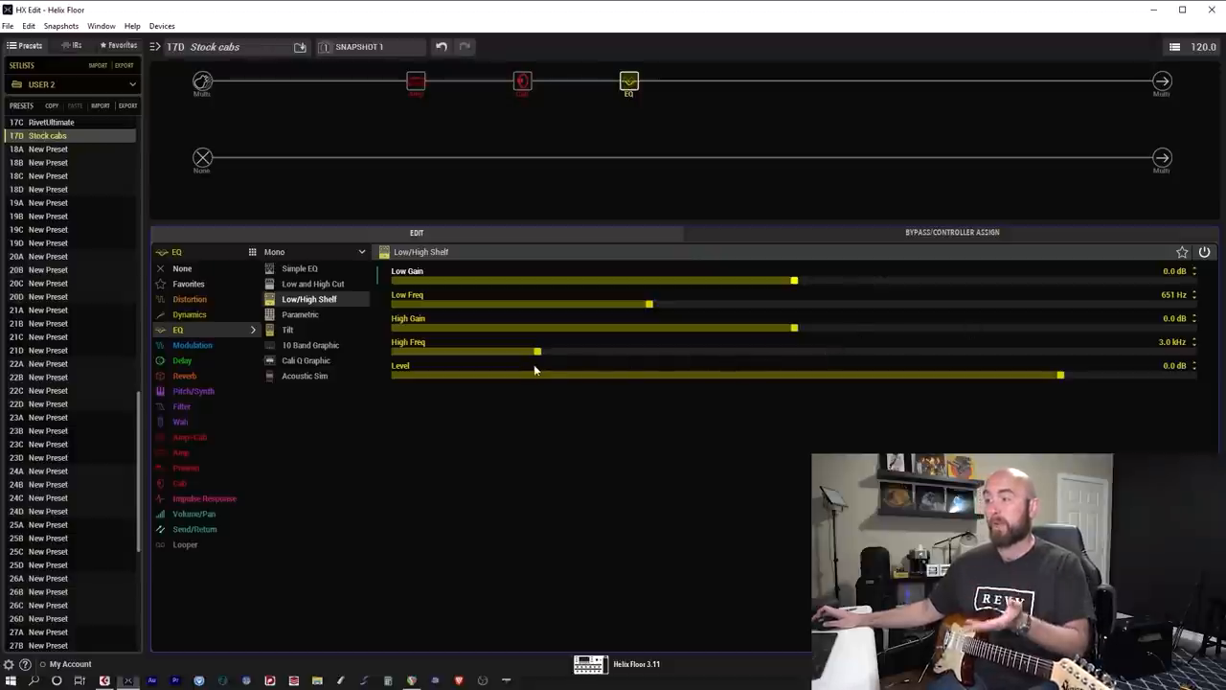
Cut the High Gain to -3 dB, then boost it to +2.3 dB.
left_click_drag(793, 327, 774, 327)
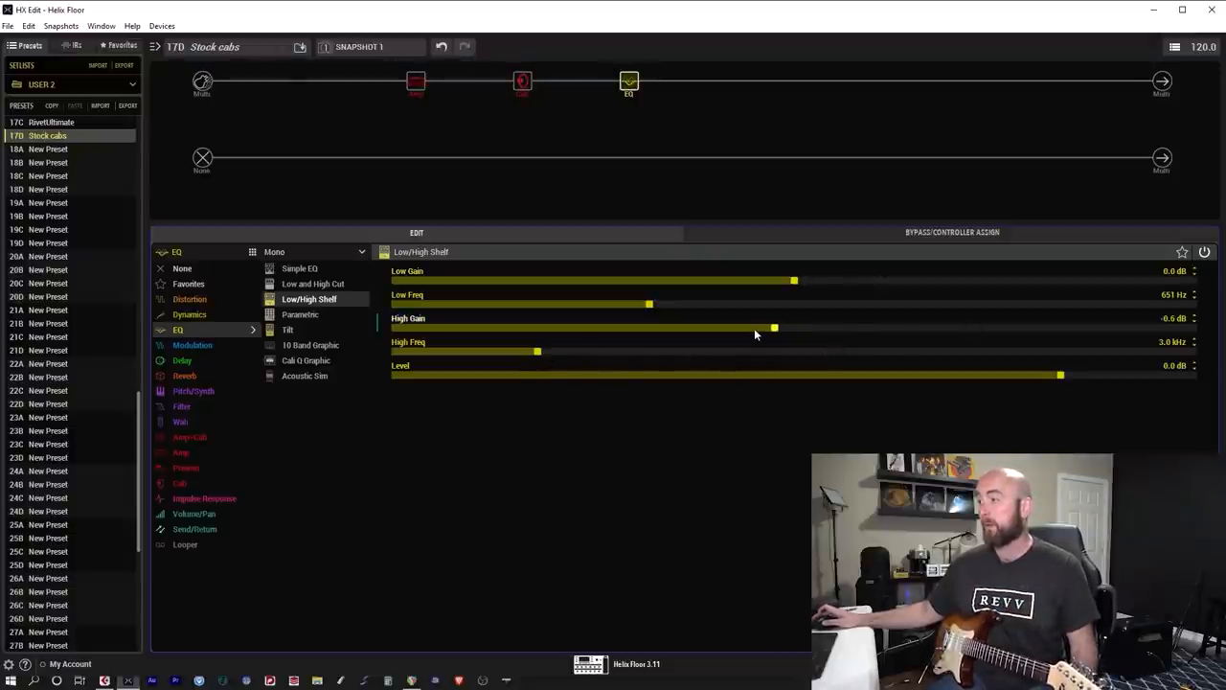
left_click_drag(775, 328, 728, 327)
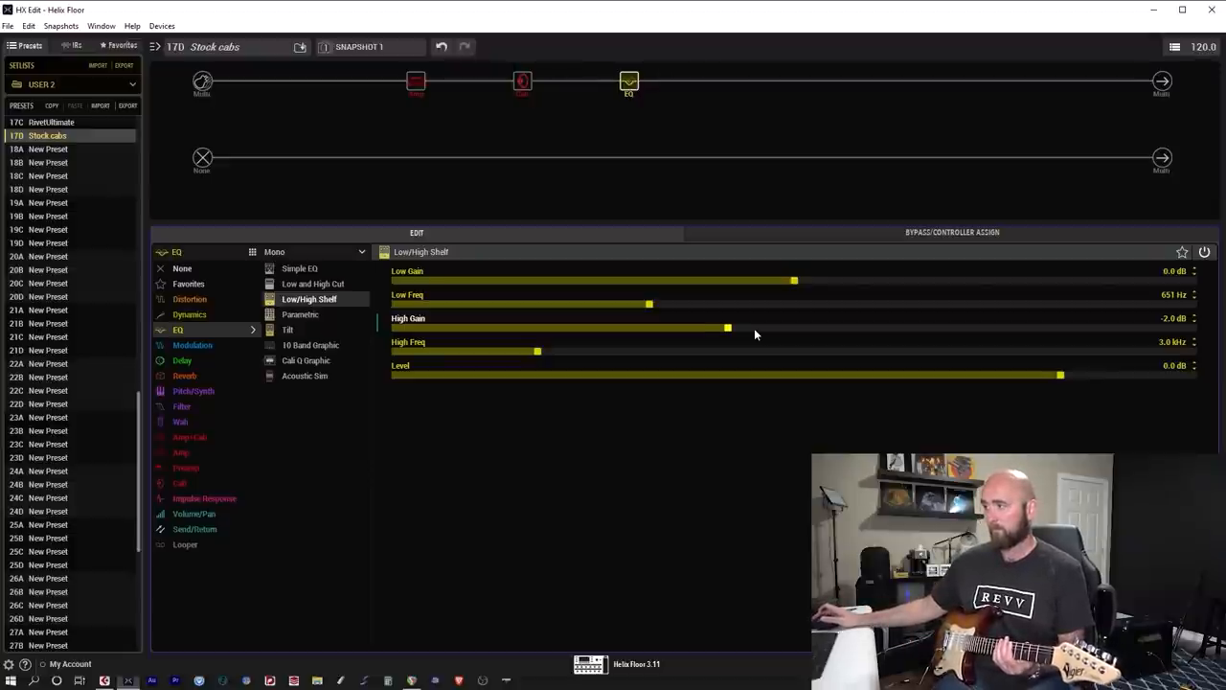
left_click_drag(729, 328, 695, 328)
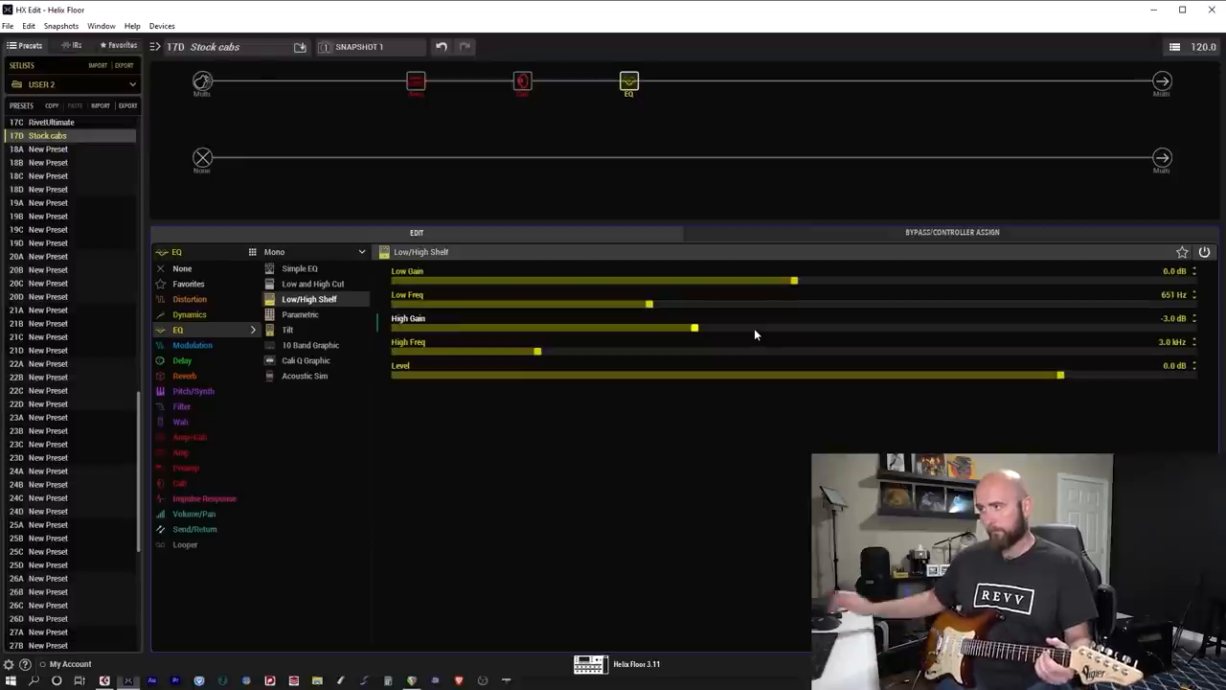
left_click_drag(695, 328, 870, 327)
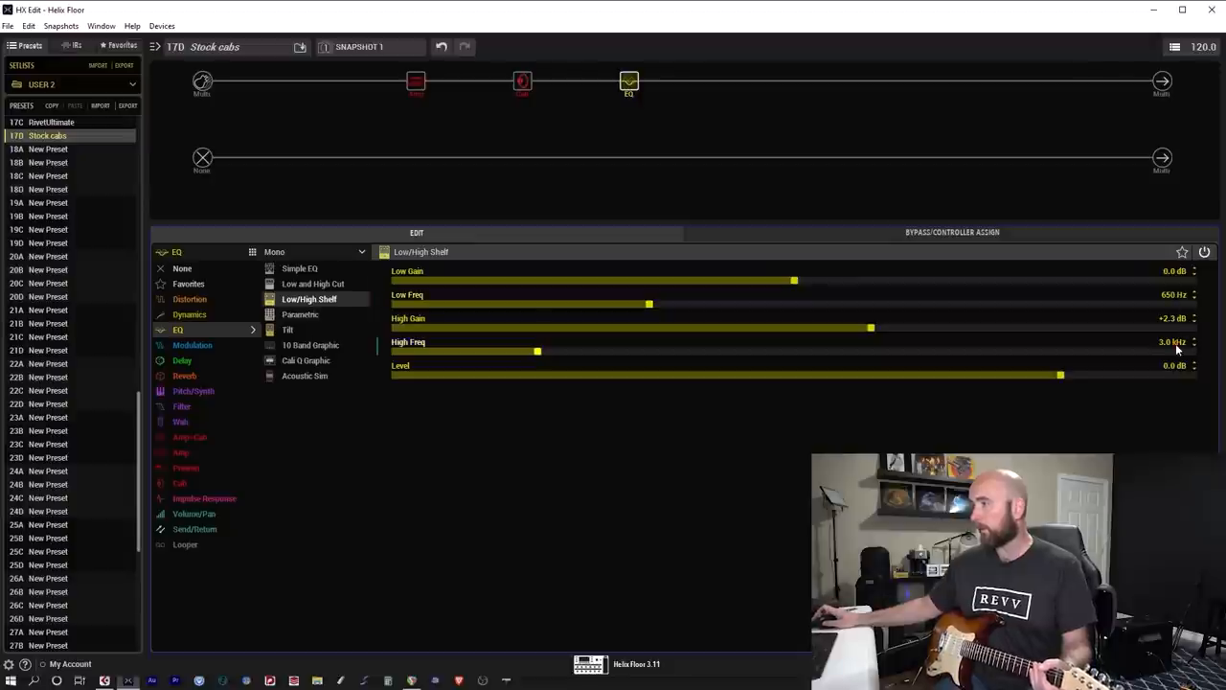
Set High Freq to 650 Hz, High Gain to +1.5 dB, and Low Gain to -1.0 dB.
left_click_drag(536, 351, 407, 351)
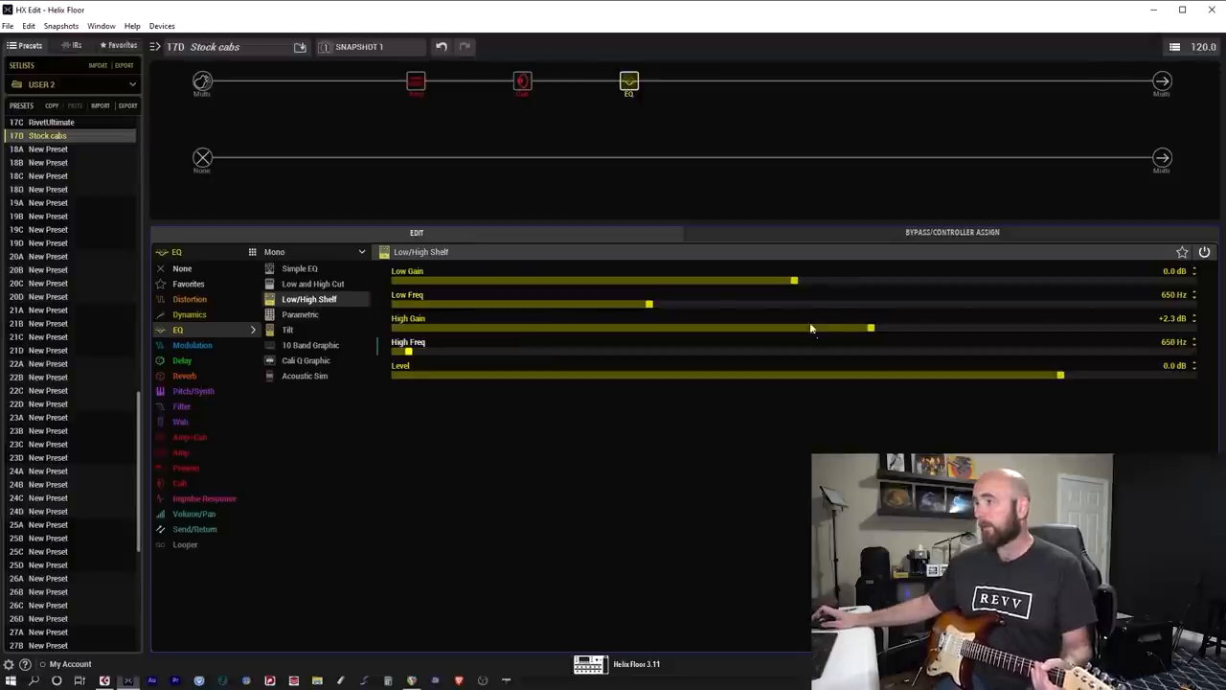
left_click_drag(870, 327, 843, 328)
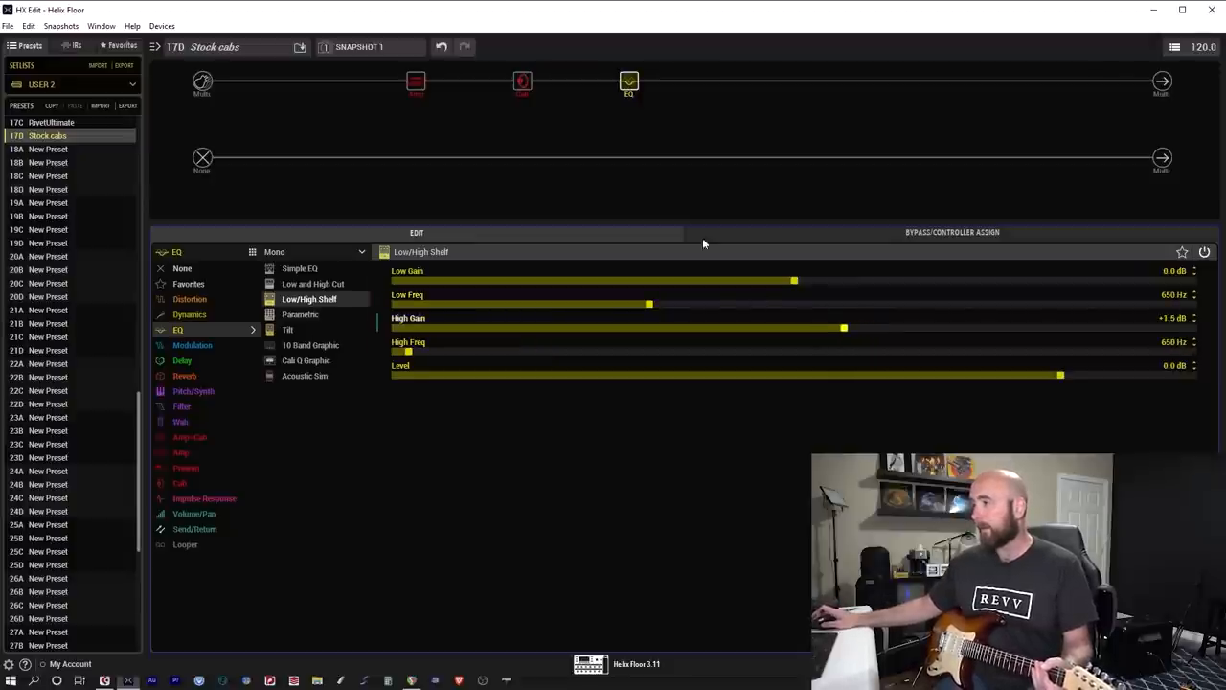
left_click_drag(795, 280, 766, 280)
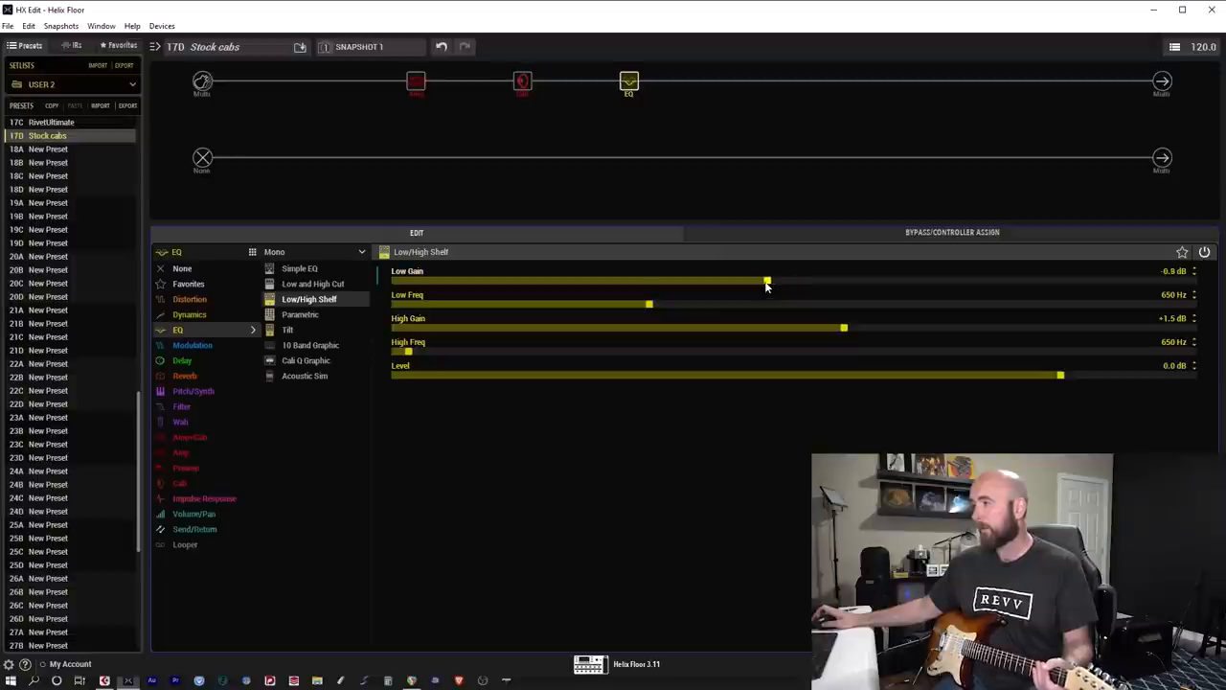
left_click_drag(767, 280, 764, 281)
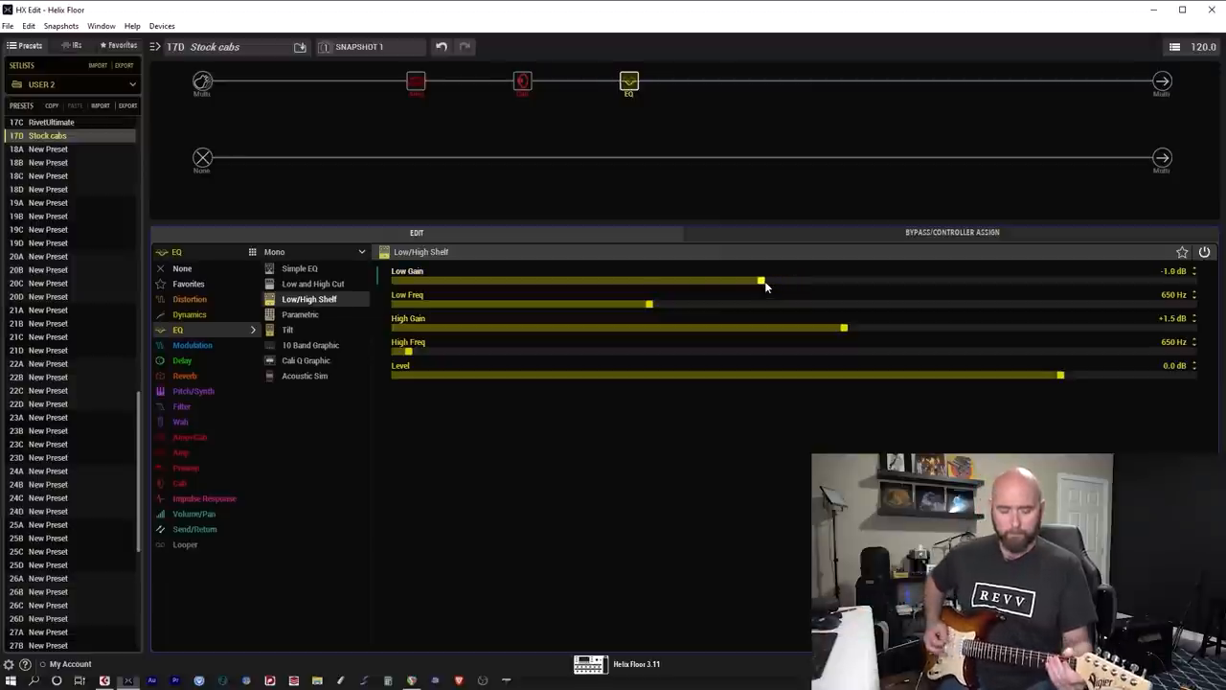